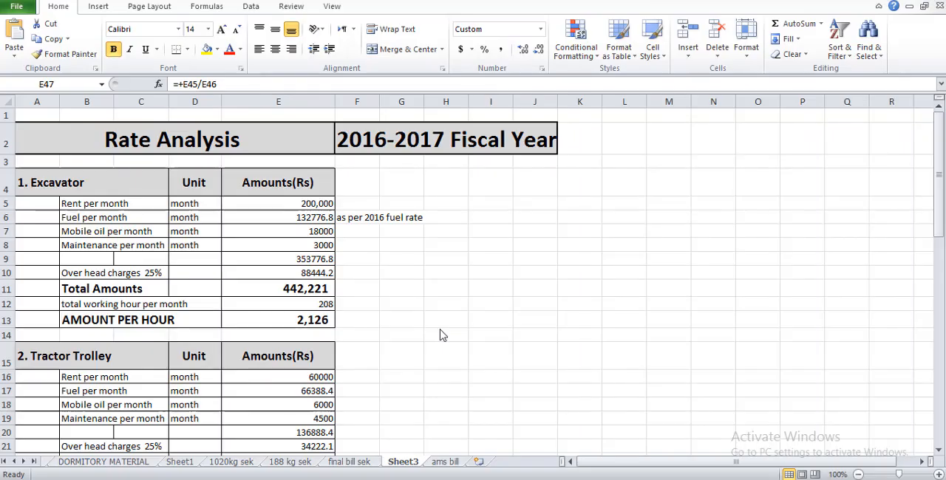
pyautogui.moveTo(414, 172)
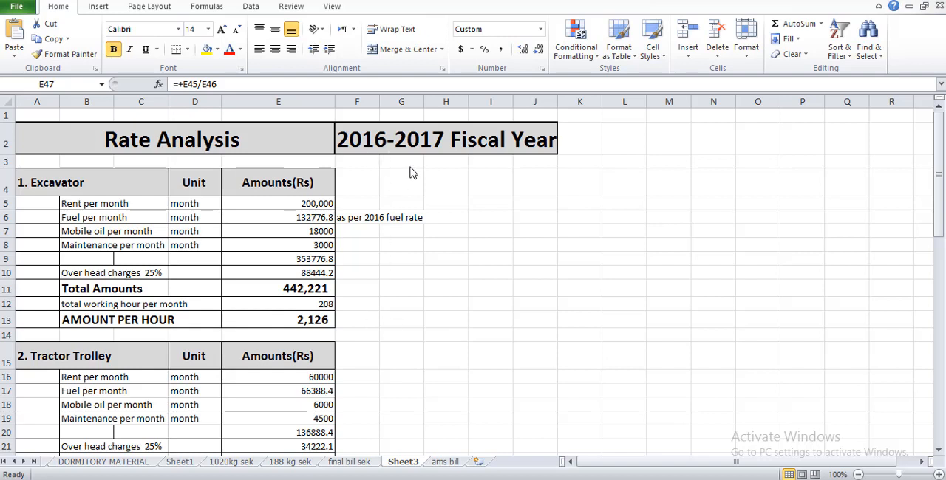
pyautogui.moveTo(499, 175)
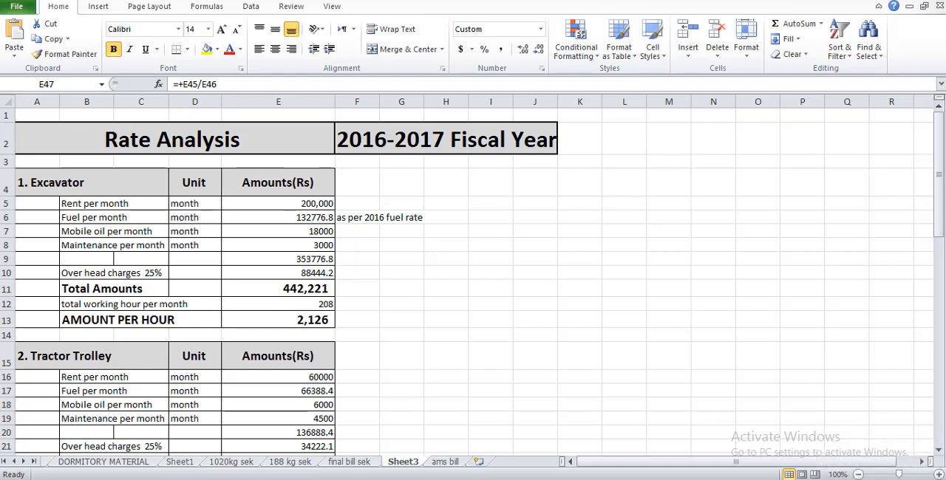
pyautogui.moveTo(383, 361)
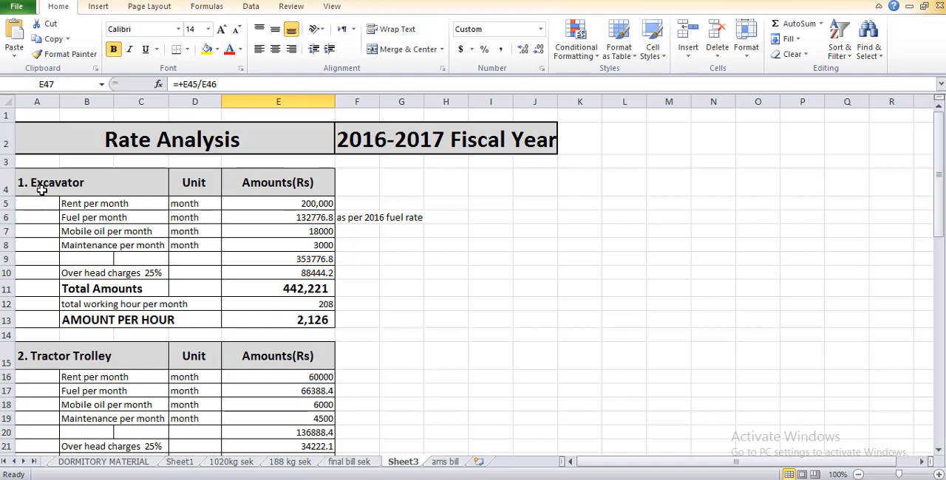
pyautogui.moveTo(68, 363)
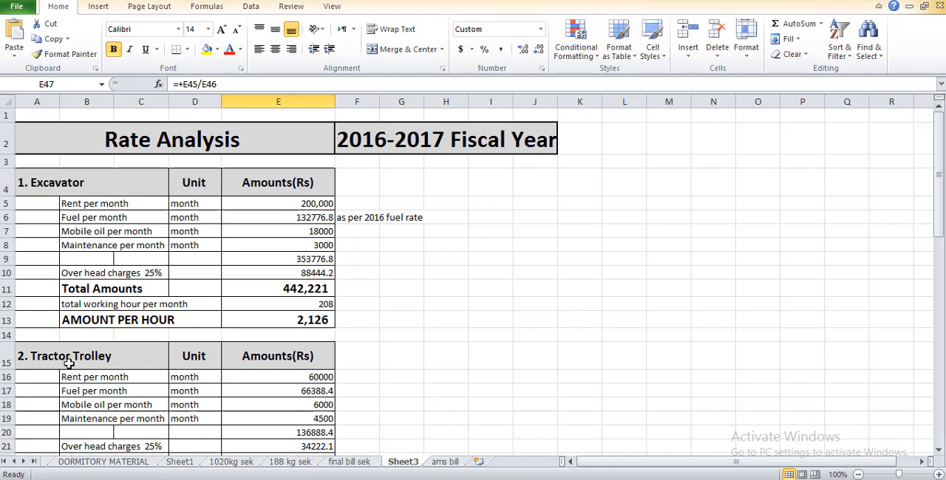
pyautogui.moveTo(73, 368)
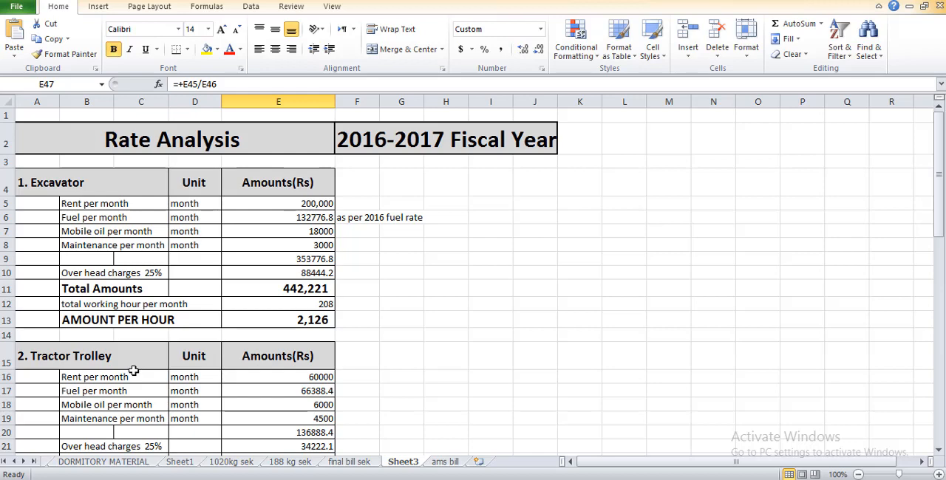
# Step: Scroll to the Excavator section and inspect how its monthly subtotal is calculated
pyautogui.scroll(-3)
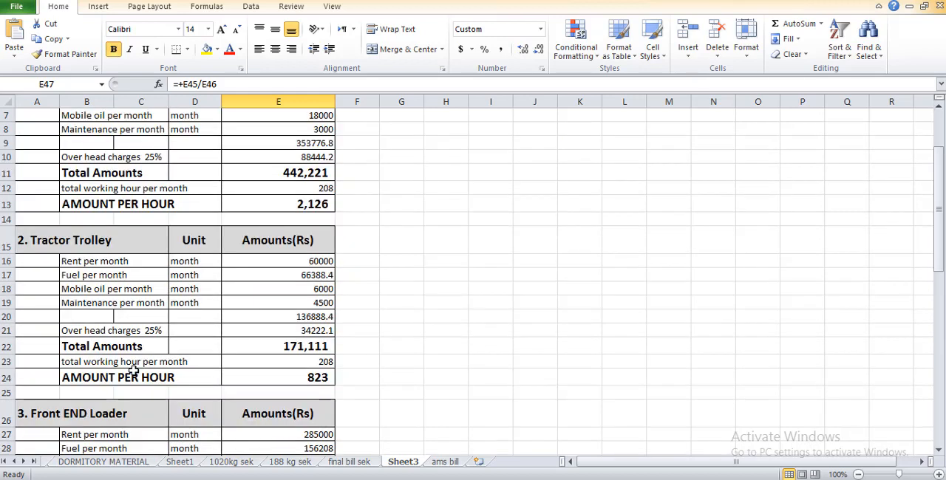
pyautogui.scroll(-3)
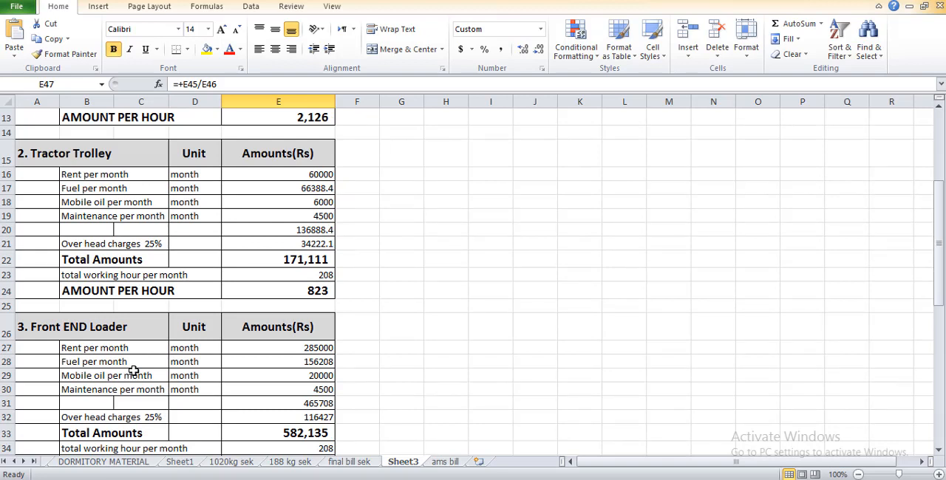
pyautogui.moveTo(133, 375)
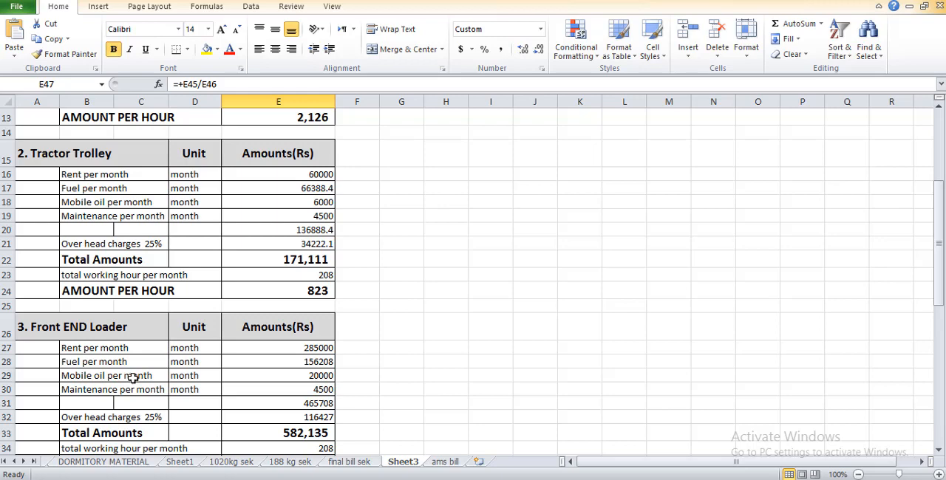
pyautogui.scroll(-3)
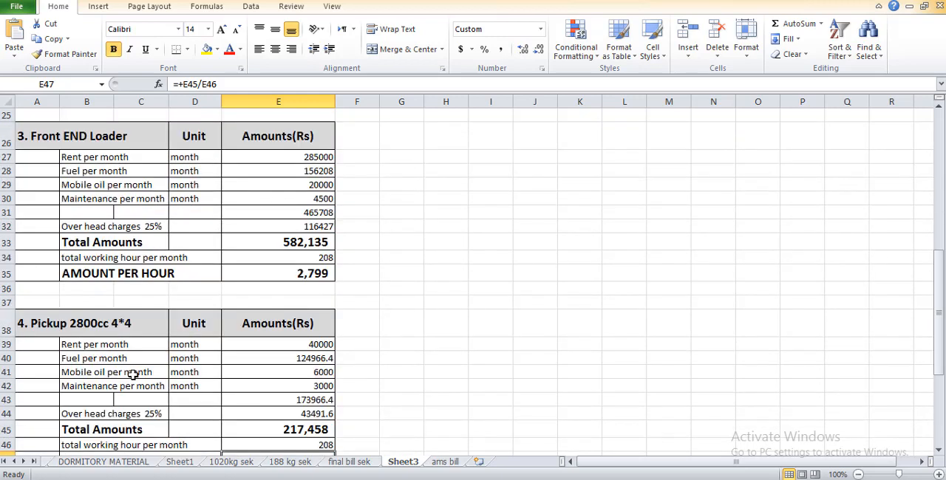
pyautogui.scroll(-3)
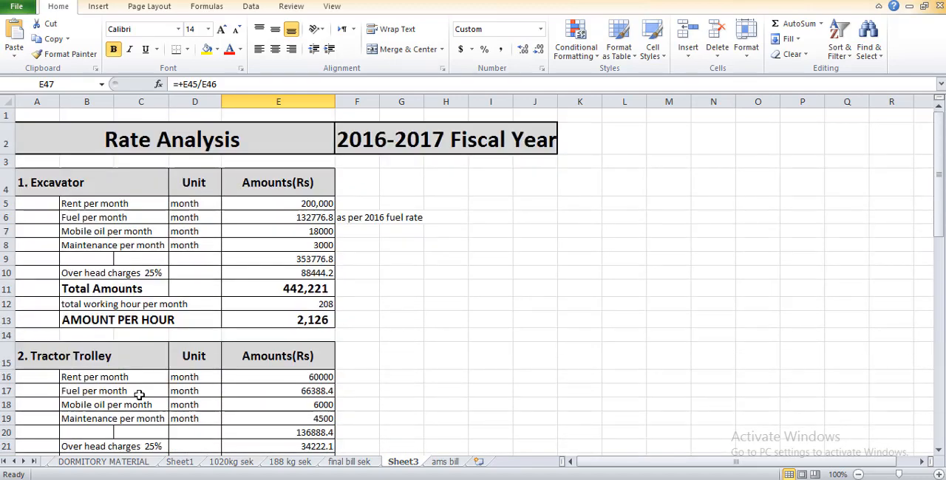
pyautogui.click(91, 183)
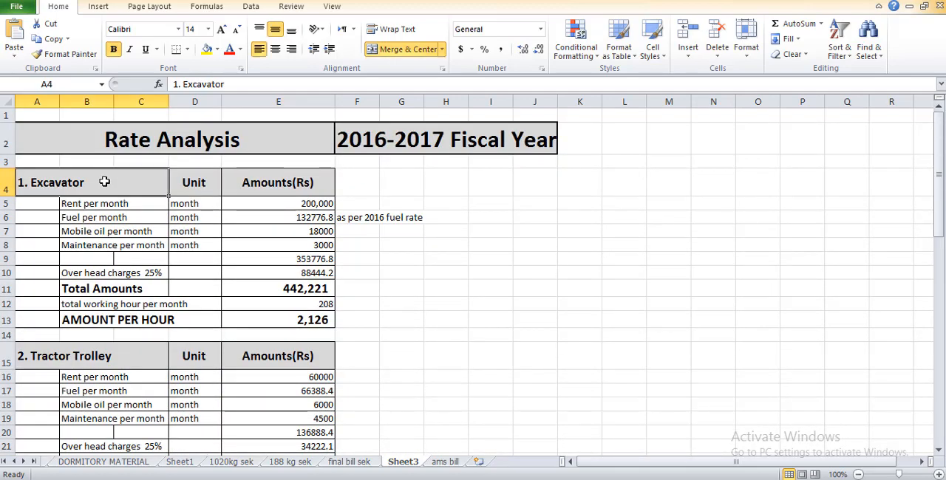
pyautogui.moveTo(369, 307)
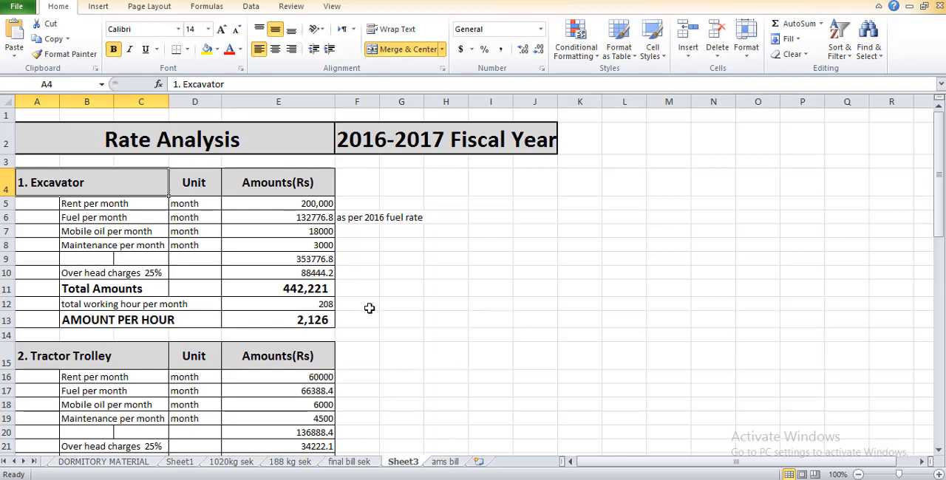
pyautogui.click(278, 259)
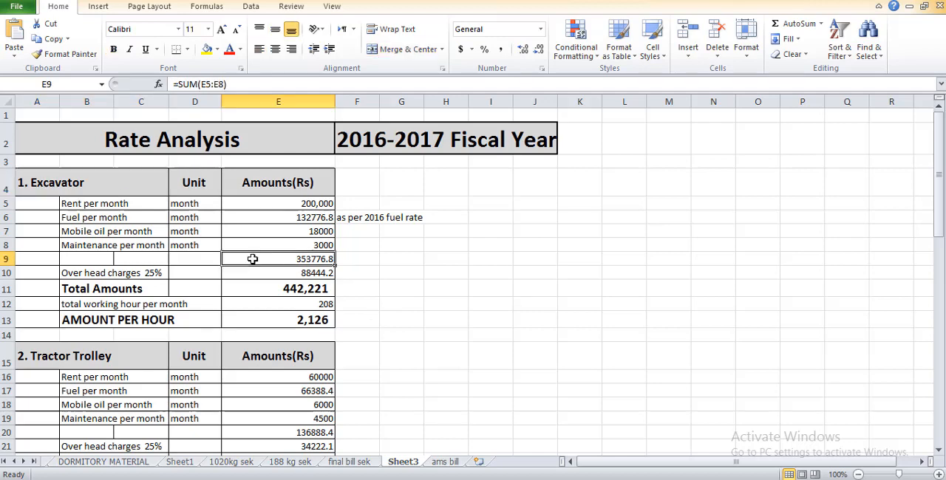
pyautogui.moveTo(429, 361)
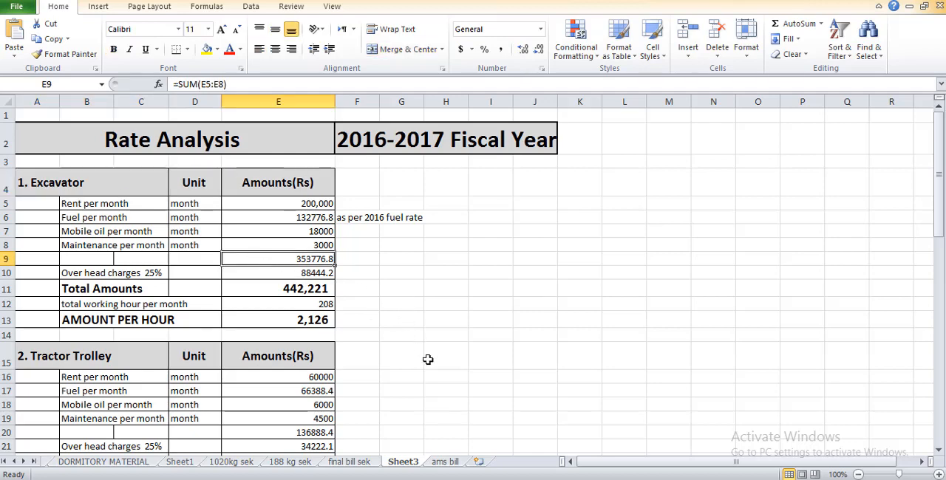
pyautogui.moveTo(523, 396)
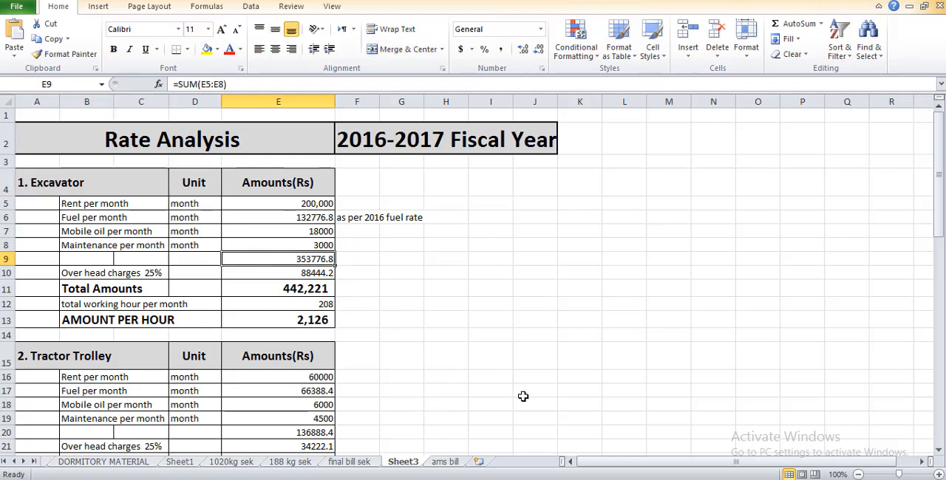
pyautogui.moveTo(446, 328)
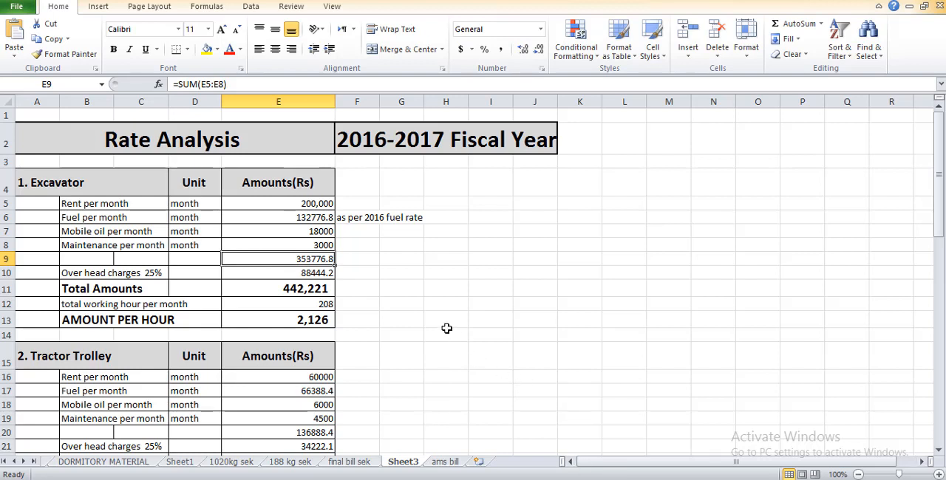
pyautogui.moveTo(456, 326)
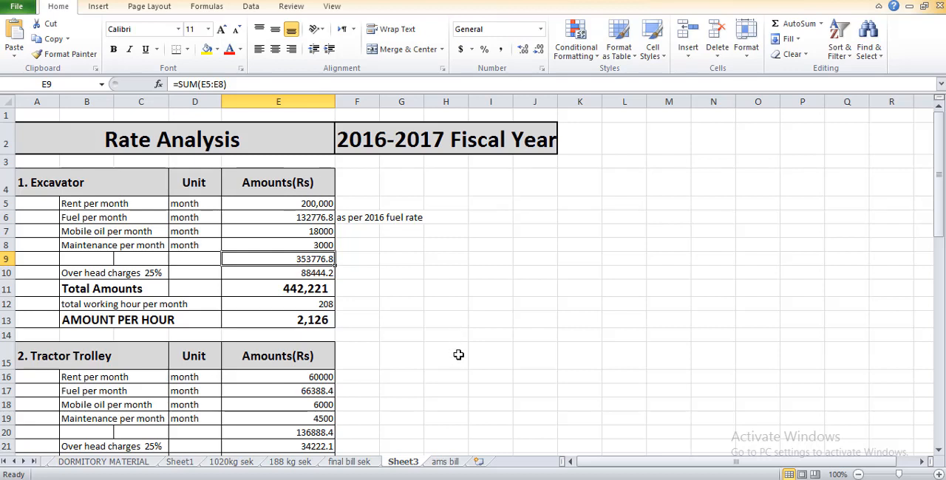
pyautogui.moveTo(455, 355)
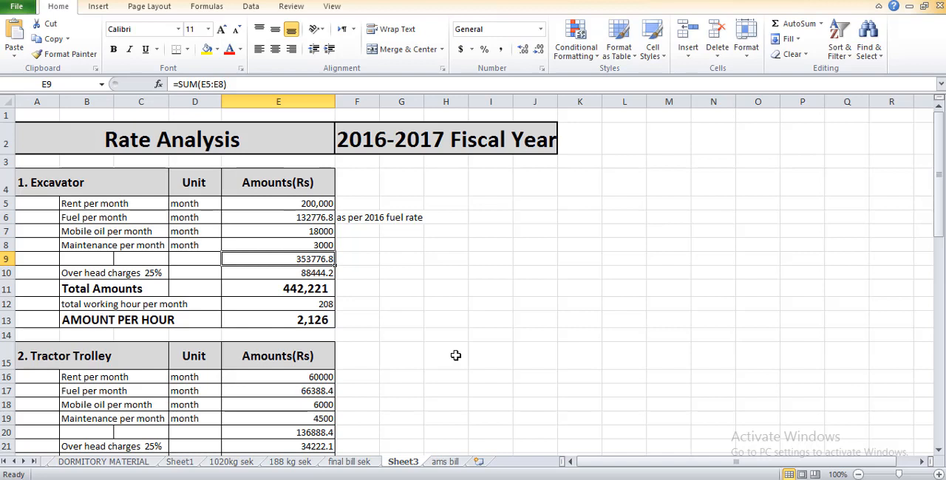
pyautogui.moveTo(464, 420)
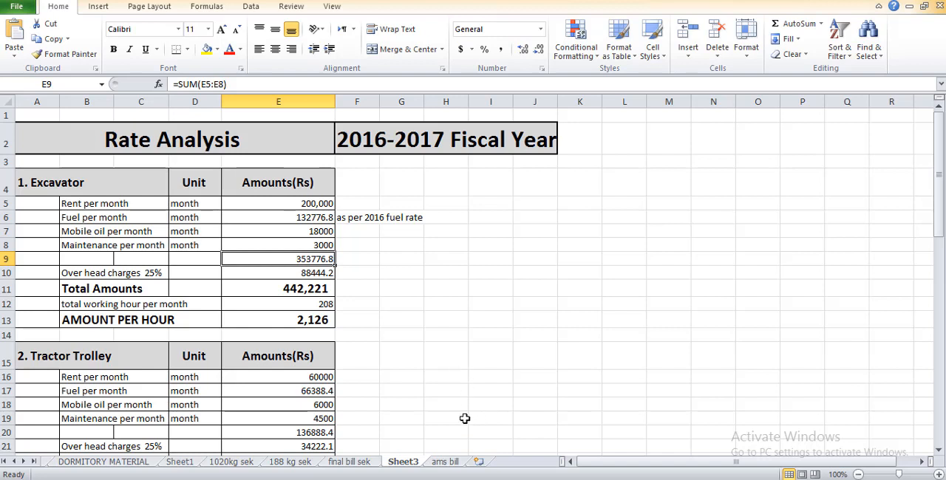
pyautogui.moveTo(343, 313)
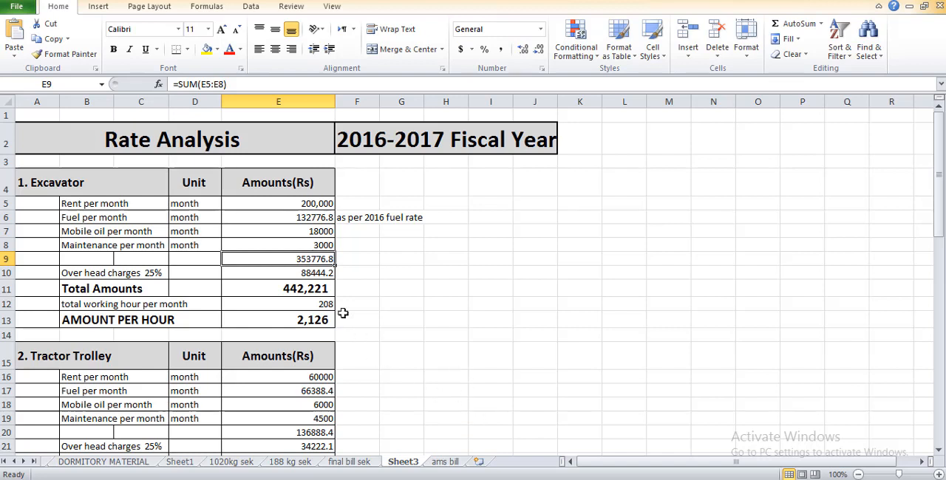
pyautogui.moveTo(214, 235)
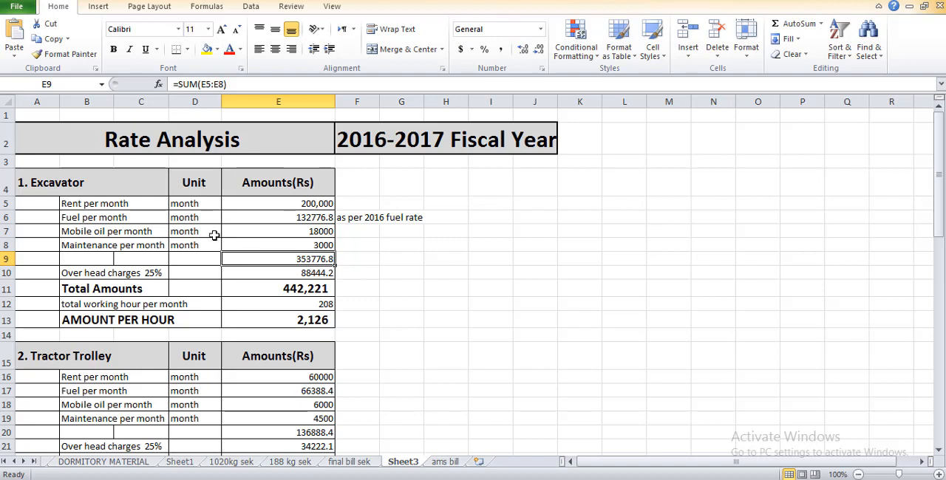
pyautogui.moveTo(209, 234)
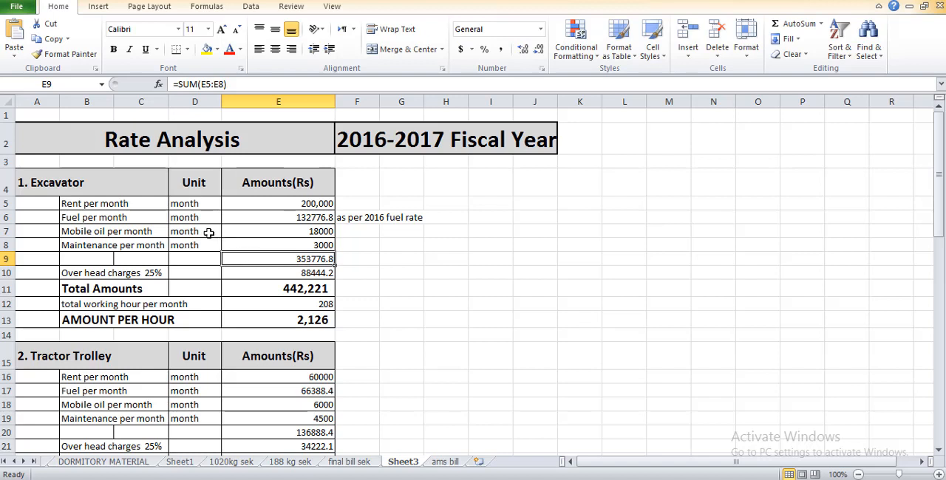
pyautogui.moveTo(316, 305)
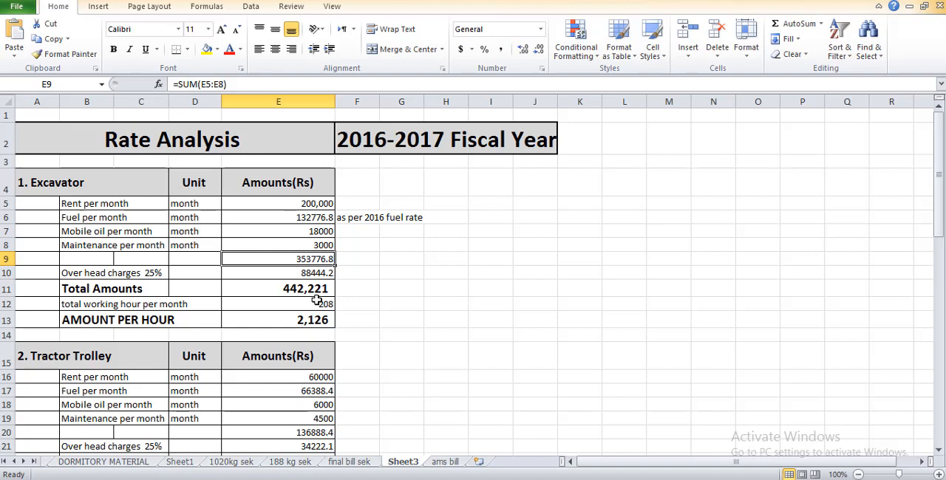
pyautogui.moveTo(426, 319)
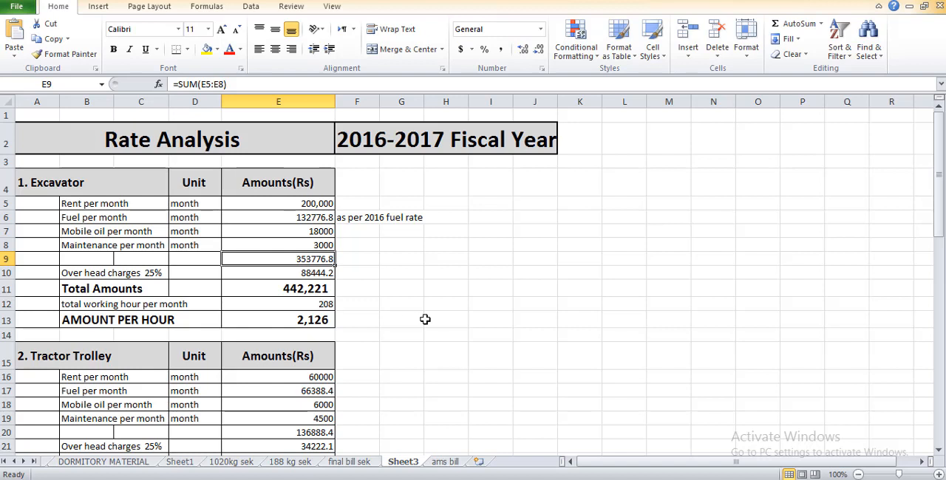
pyautogui.moveTo(435, 387)
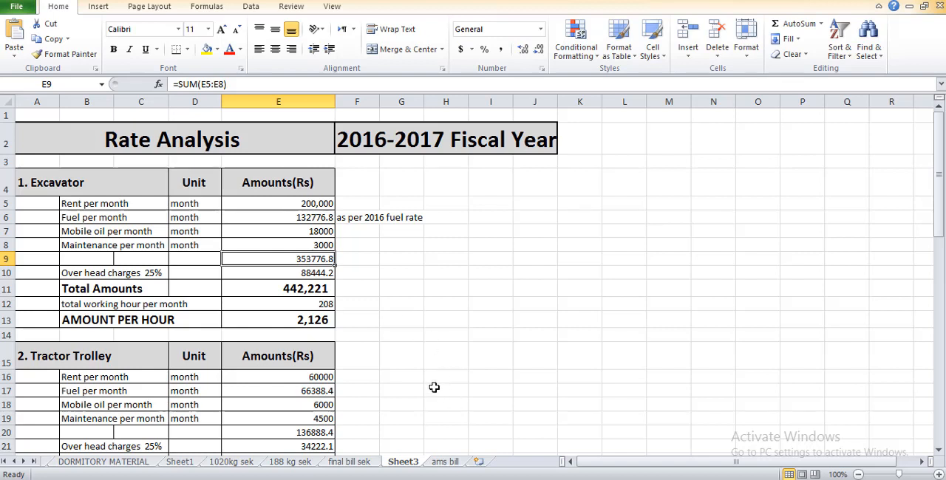
pyautogui.moveTo(153, 288)
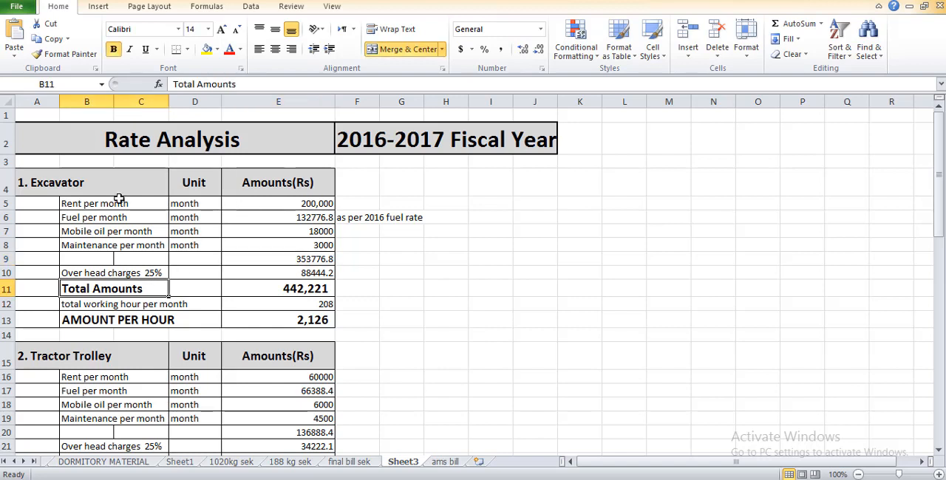
# Step: Review the excavator fuel-per-month, subtotal and rent-per-month rows (fuel 68×26×75.1 = 132776.8)
pyautogui.click(95, 218)
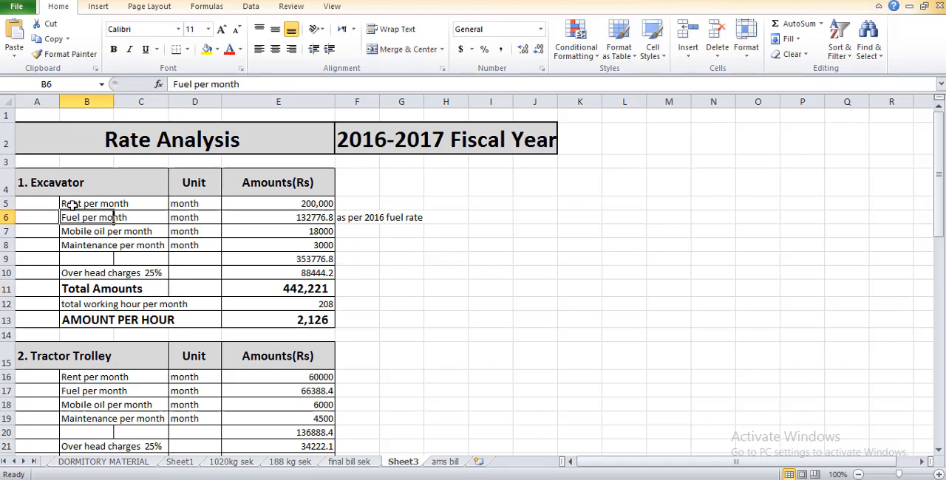
pyautogui.click(85, 259)
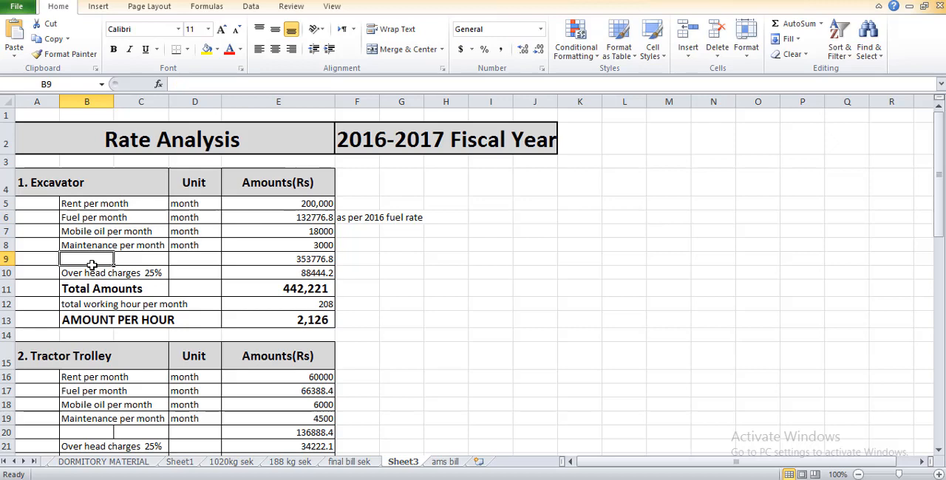
pyautogui.click(95, 204)
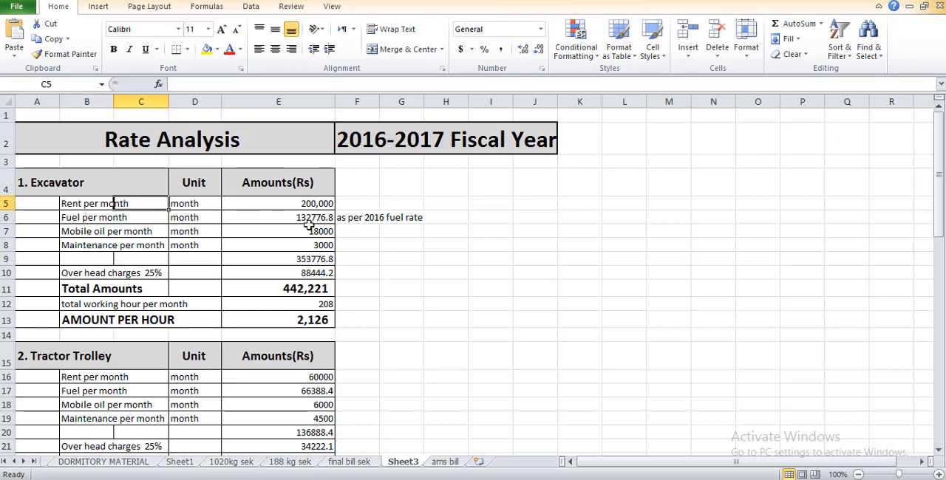
pyautogui.moveTo(296, 207)
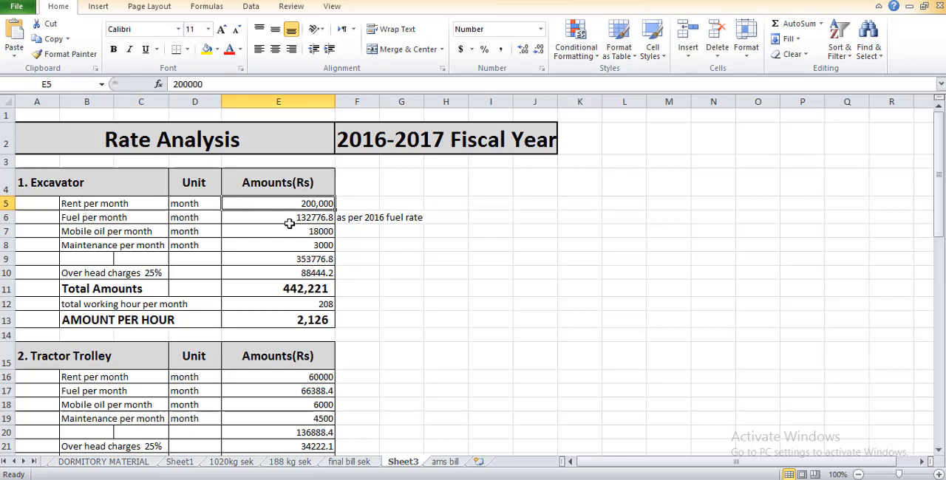
pyautogui.moveTo(154, 245)
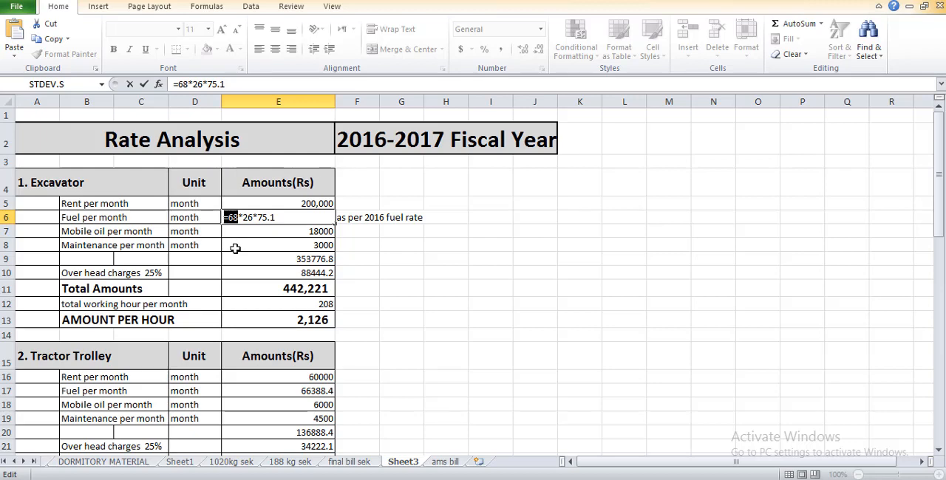
pyautogui.moveTo(248, 241)
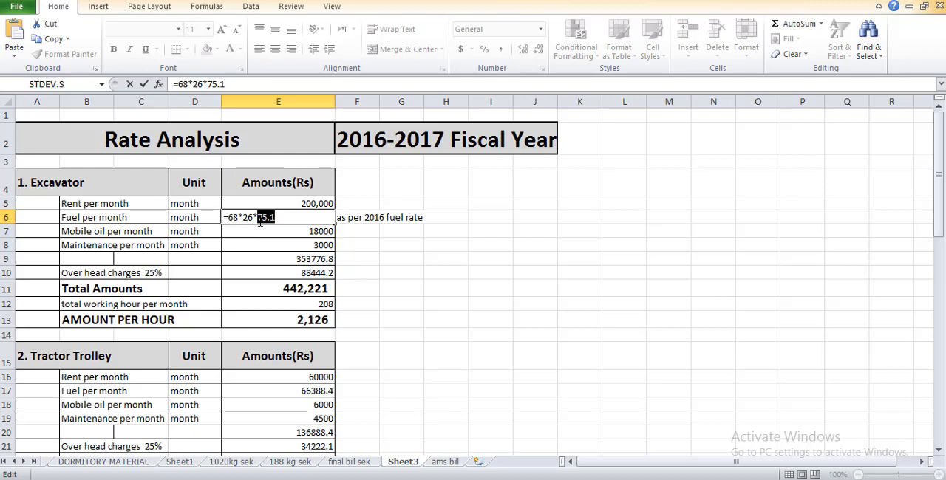
pyautogui.moveTo(263, 244)
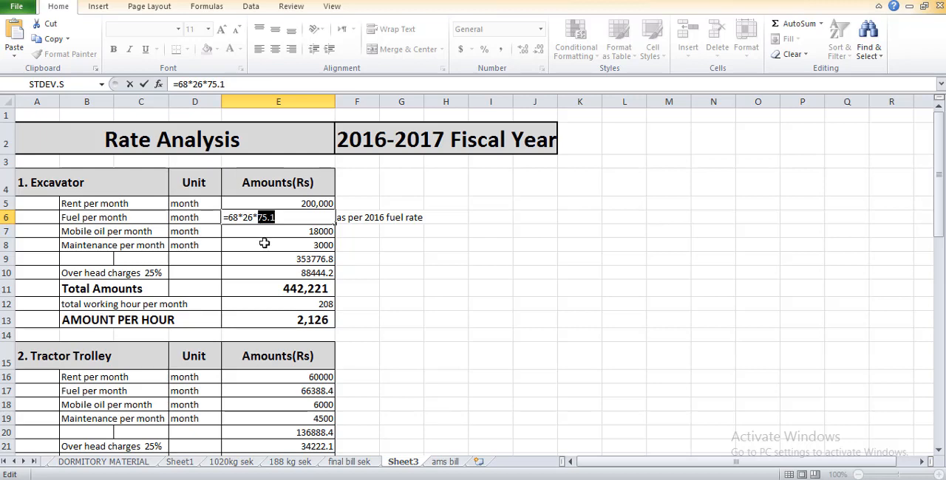
pyautogui.moveTo(281, 254)
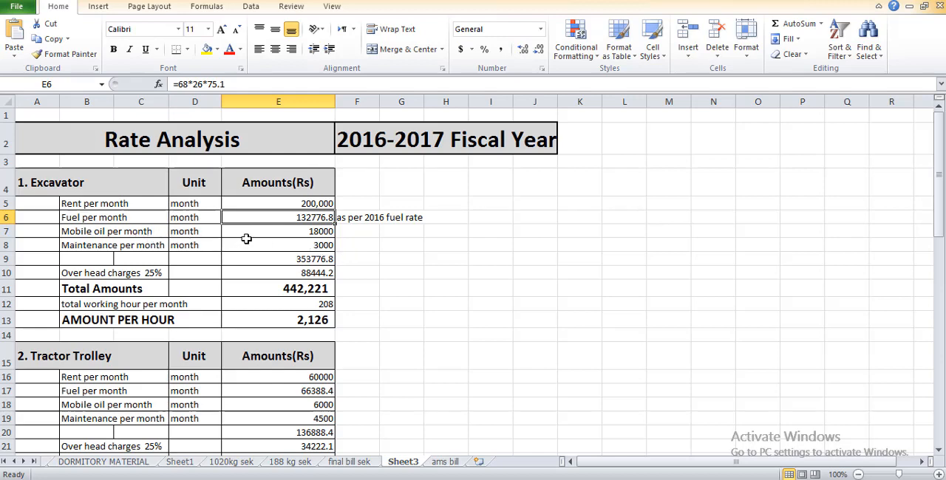
pyautogui.click(278, 231)
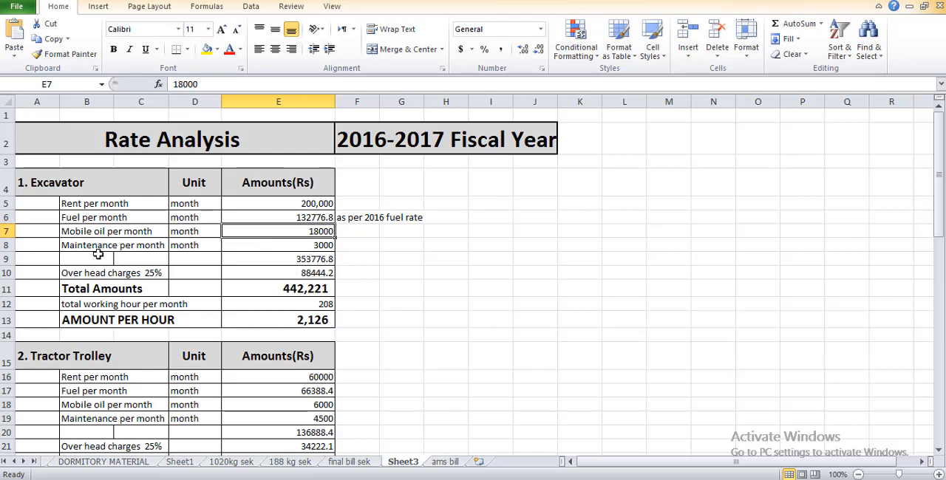
pyautogui.moveTo(254, 248)
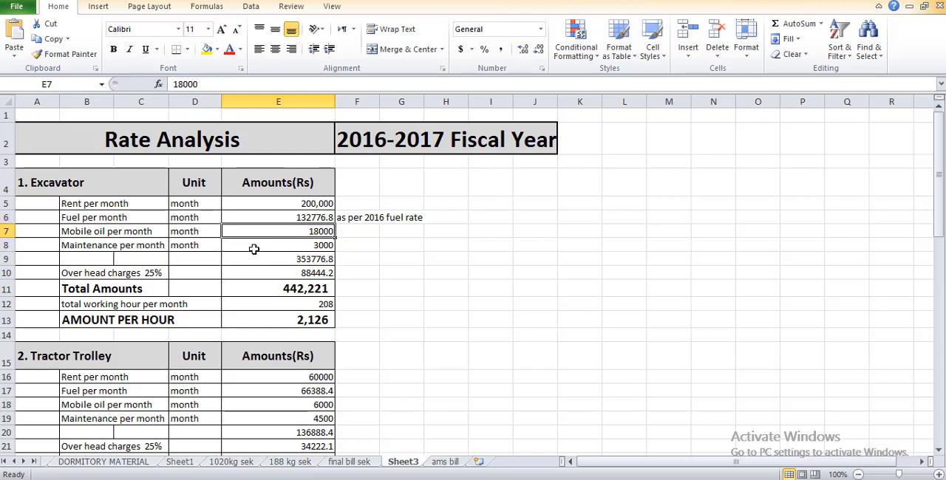
pyautogui.click(278, 245)
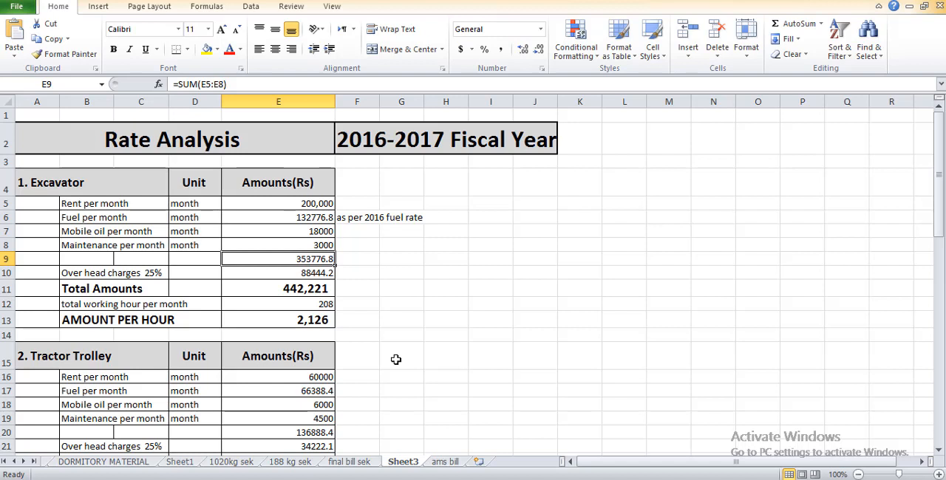
pyautogui.moveTo(388, 352)
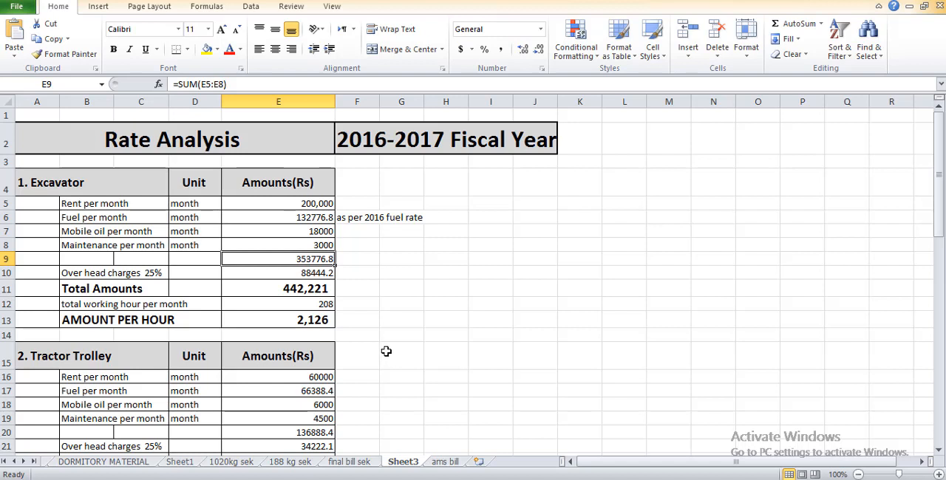
pyautogui.moveTo(210, 321)
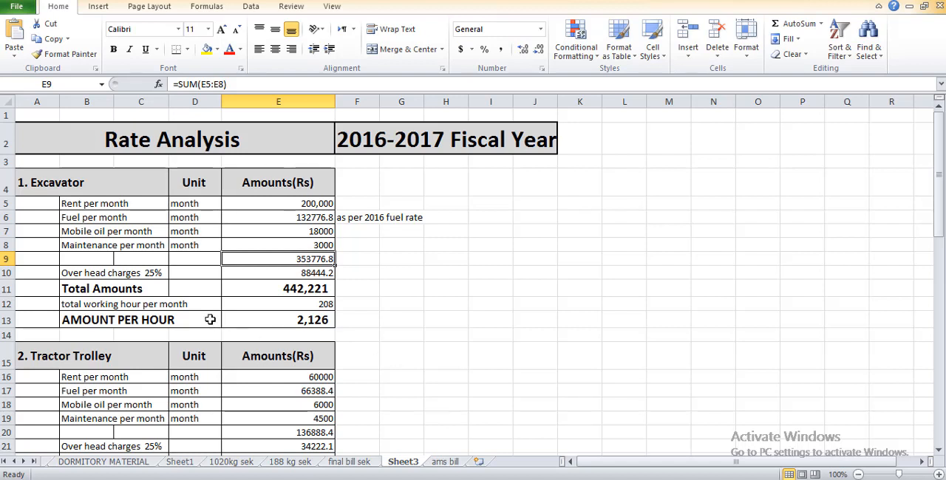
pyautogui.click(140, 272)
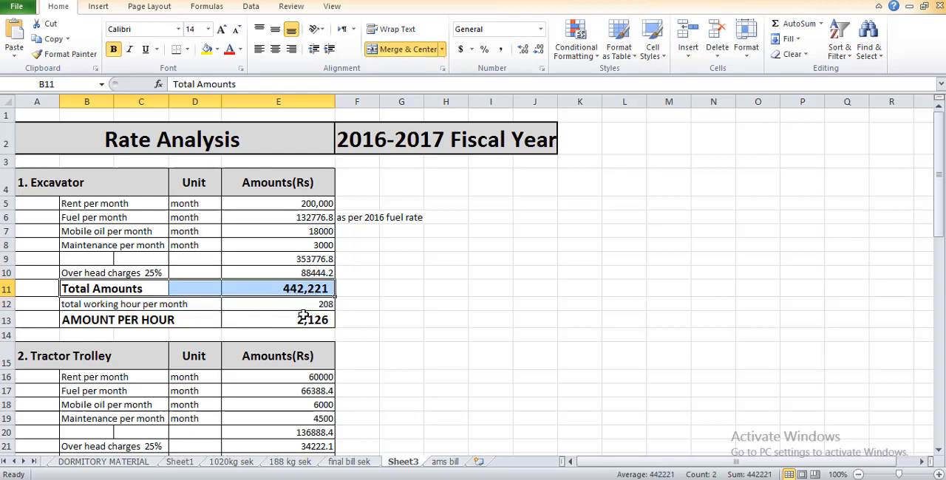
# Step: Enter =+26*8 beside the working-hours row to get 208 monthly working hours
pyautogui.click(141, 304)
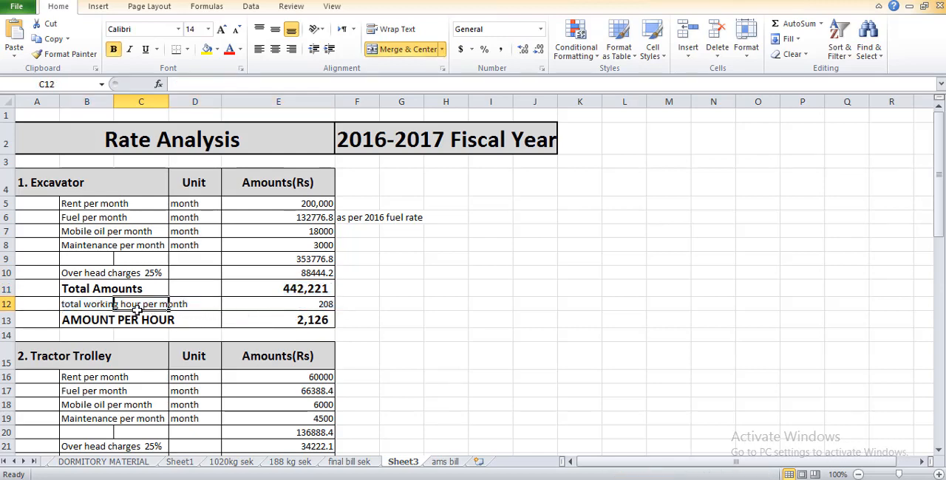
pyautogui.click(402, 305)
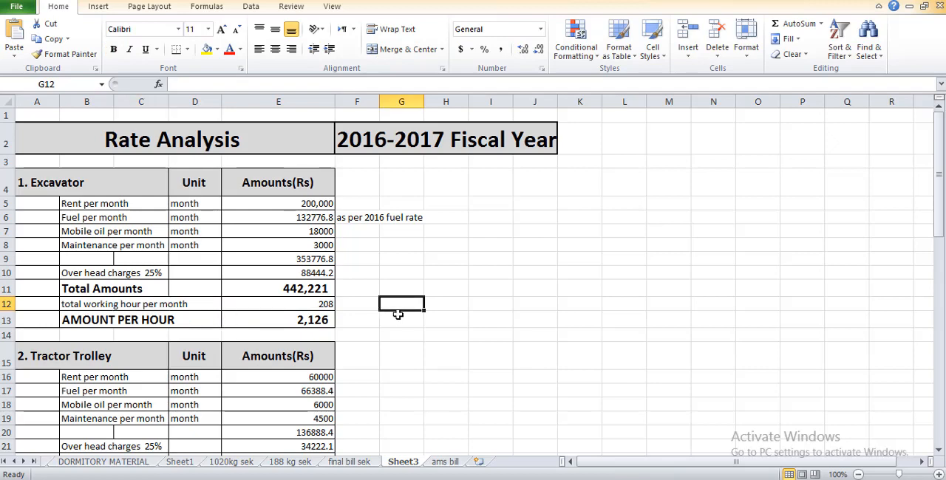
pyautogui.write('+26*8')
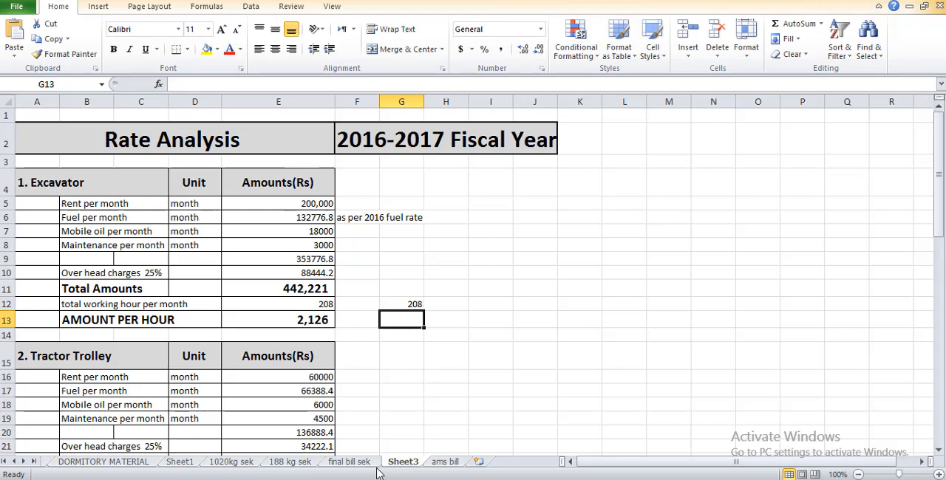
# Step: Begin a PKR currency label in the cell next to the excavator hourly rate
pyautogui.click(357, 321)
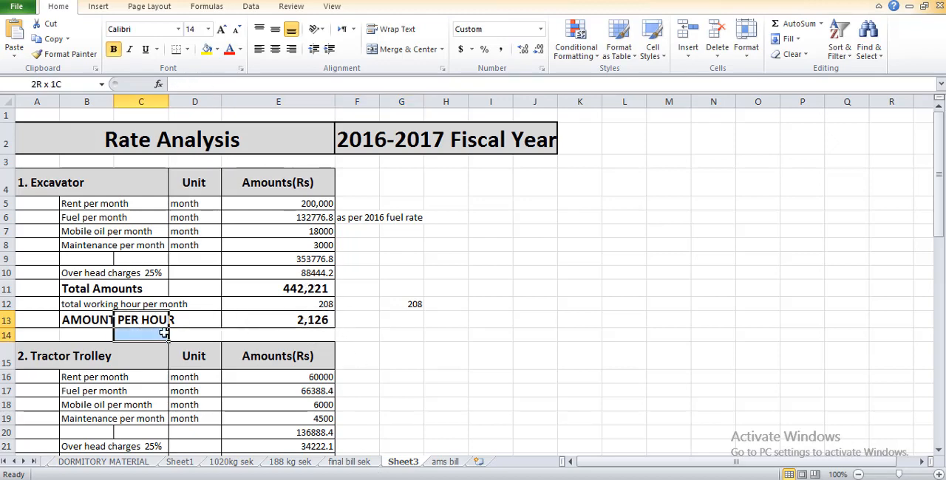
pyautogui.click(115, 319)
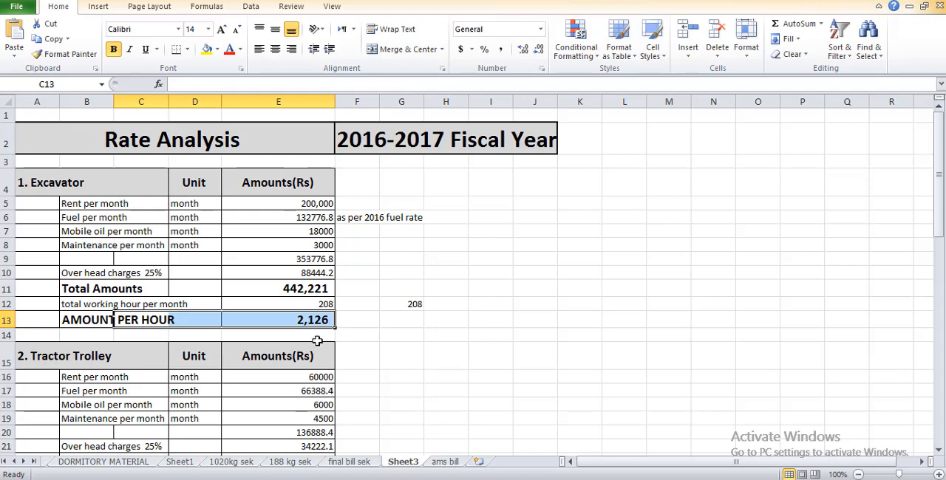
pyautogui.click(357, 321)
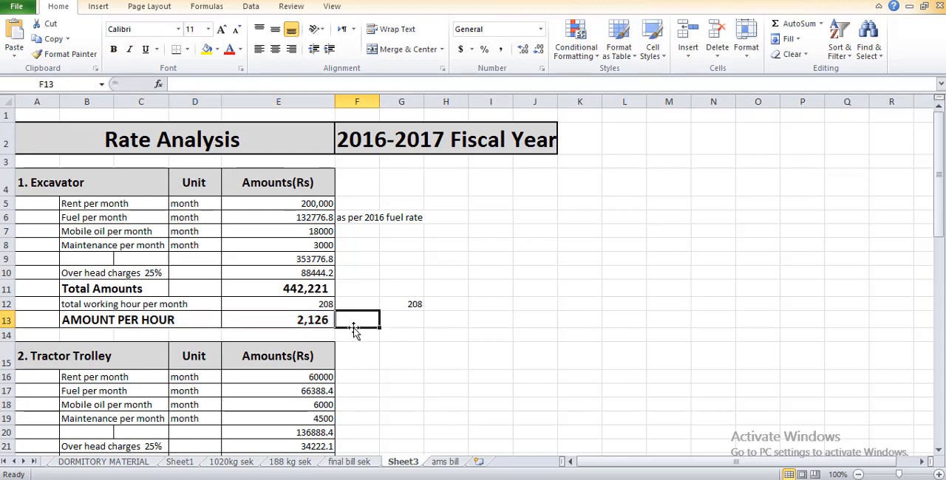
pyautogui.write('P')
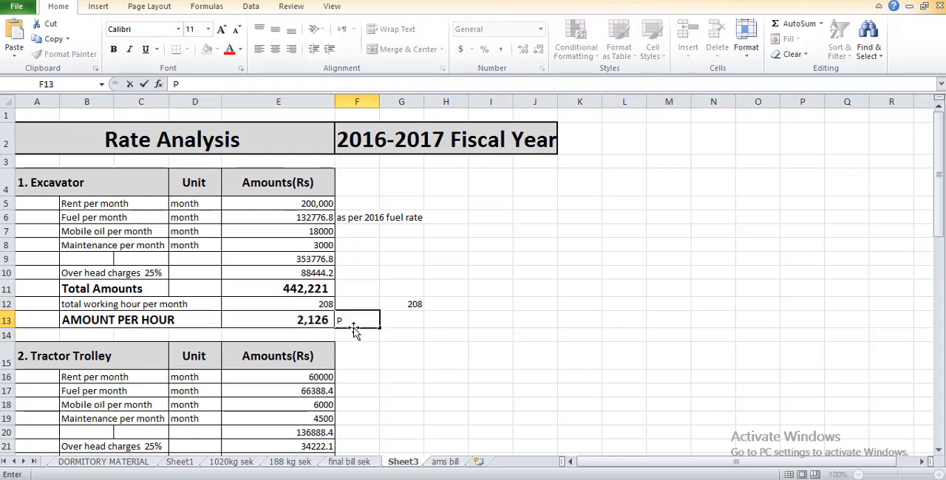
pyautogui.write('KR')
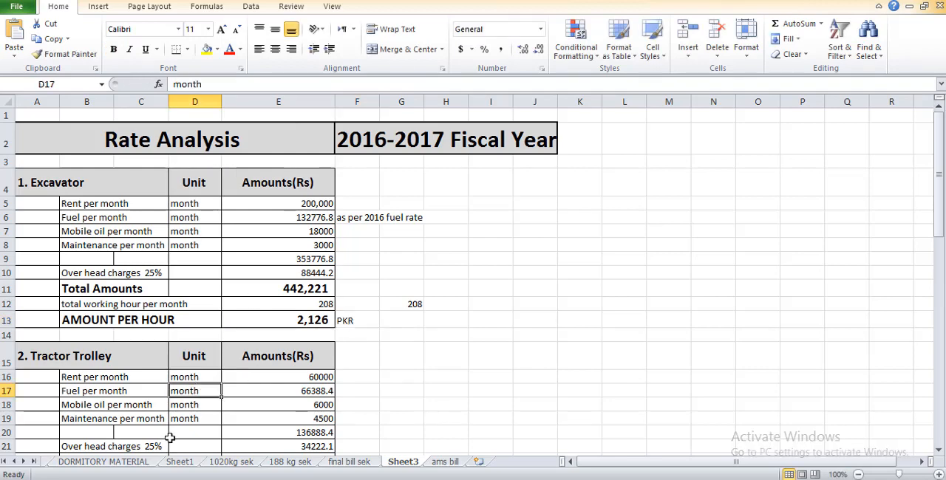
# Step: Check the tractor trolley rent and reveal its fuel cost formula 34×26×75.1 (66388.4)
pyautogui.click(278, 377)
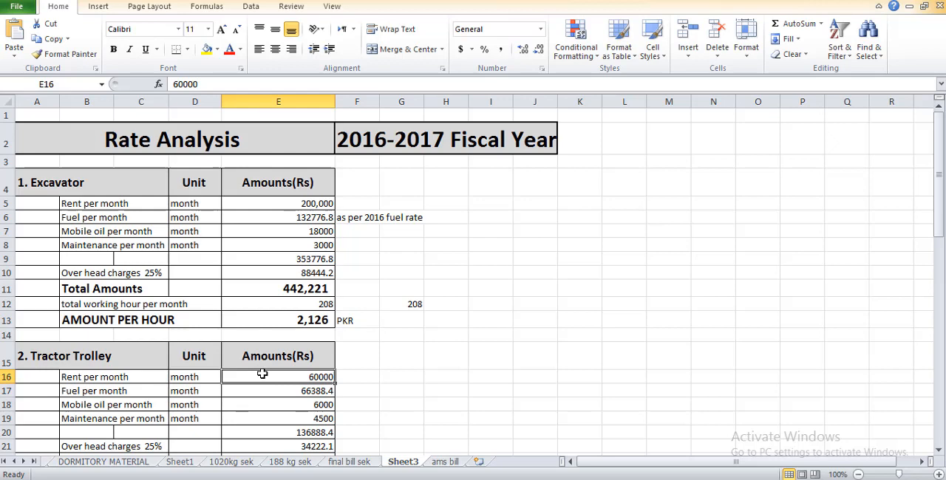
pyautogui.scroll(-3)
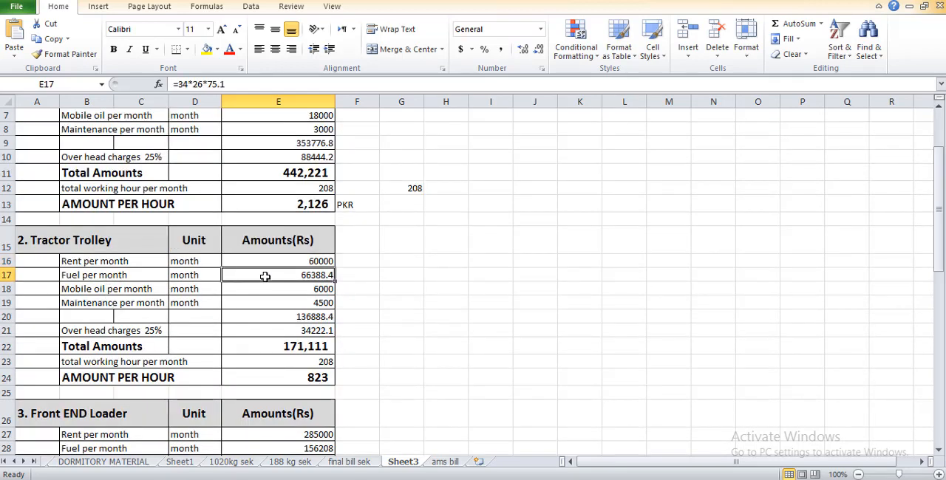
pyautogui.doubleClick(278, 275)
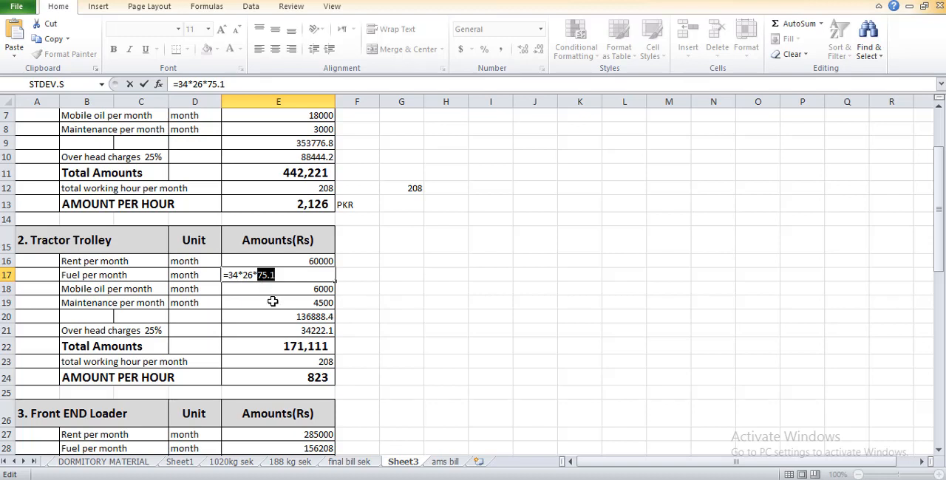
pyautogui.moveTo(265, 306)
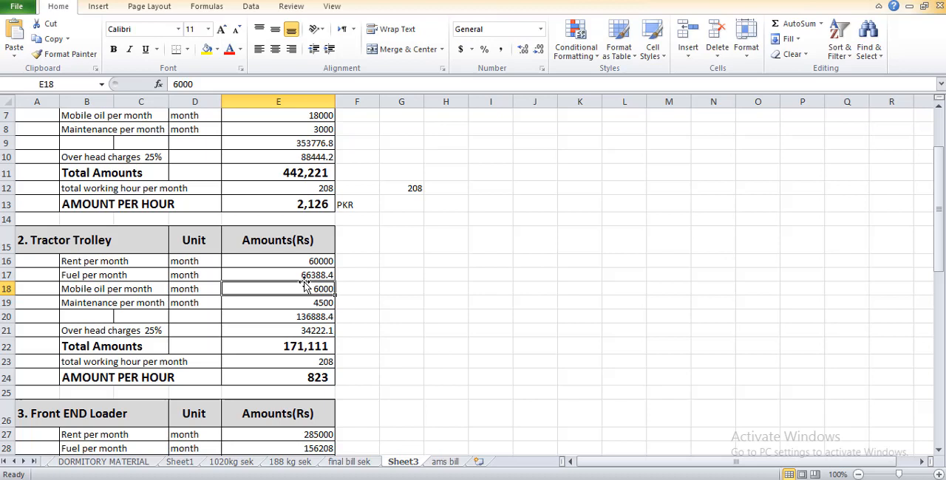
pyautogui.moveTo(337, 311)
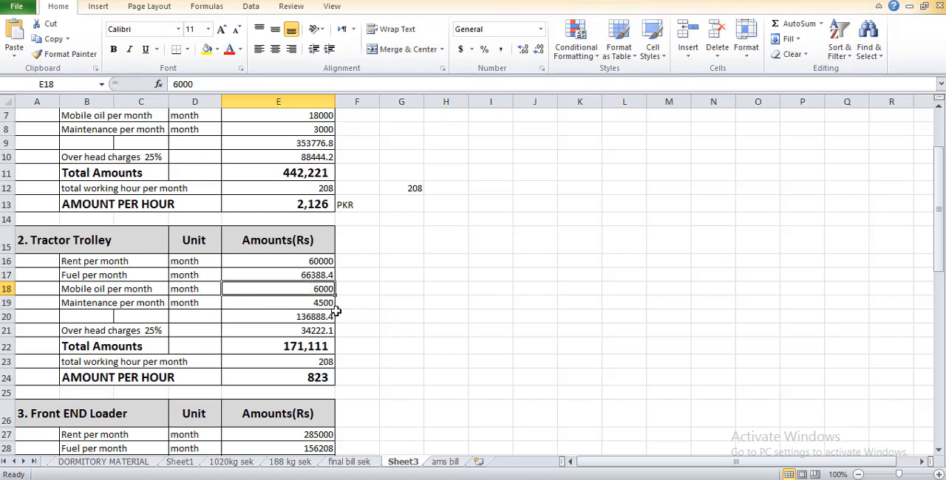
pyautogui.moveTo(83, 293)
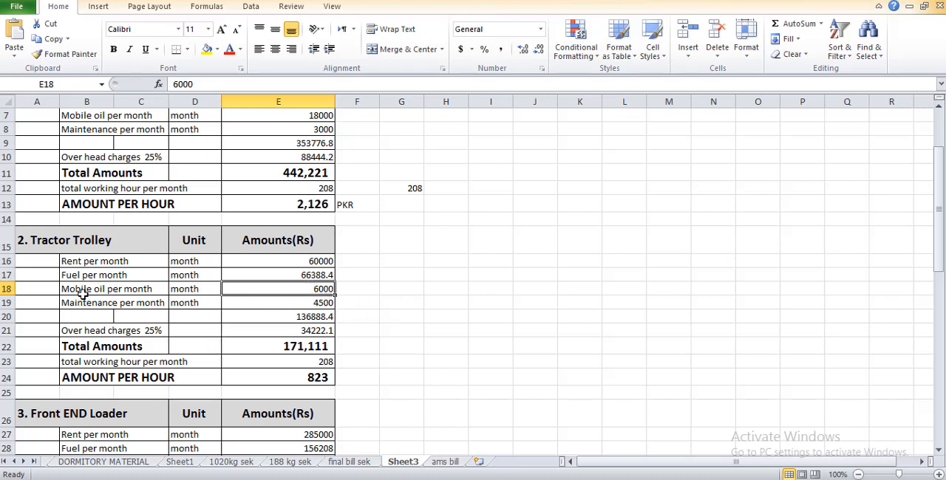
pyautogui.moveTo(280, 288)
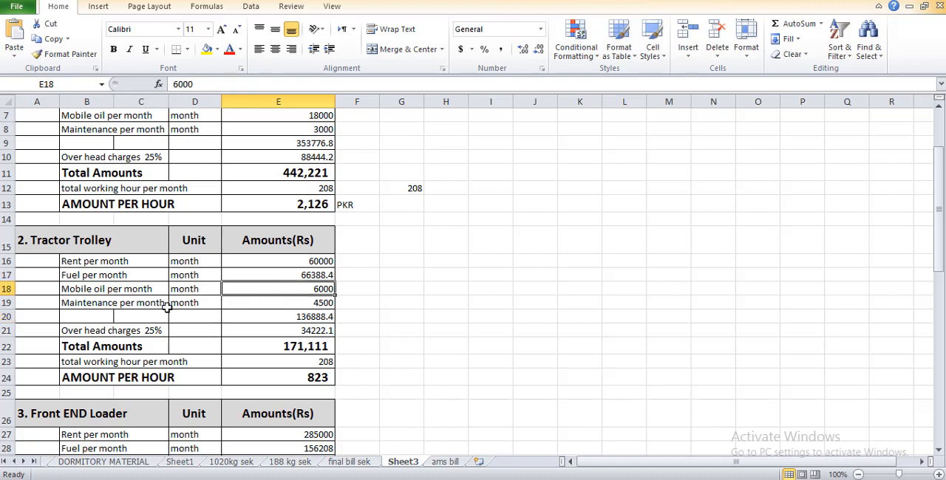
# Step: Review the tractor trolley maintenance cost and its SUM(E16:E19) subtotal of 136888.4
pyautogui.click(278, 316)
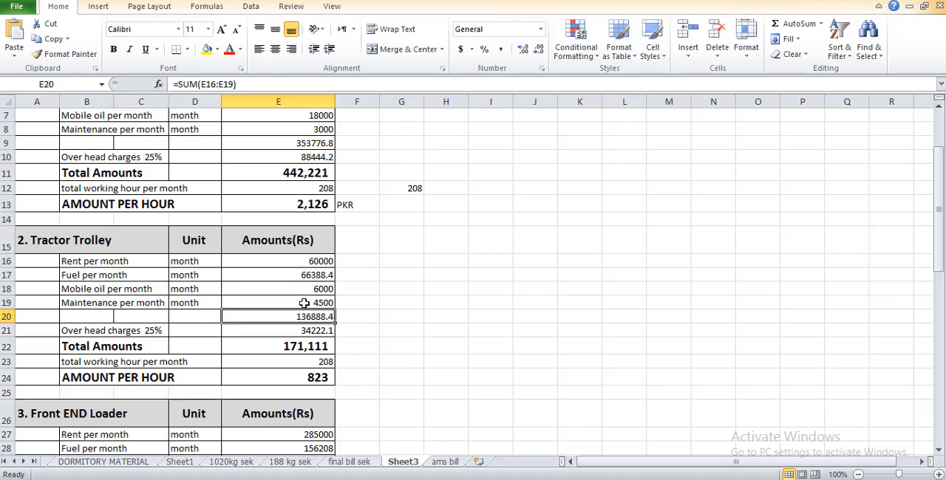
pyautogui.click(278, 303)
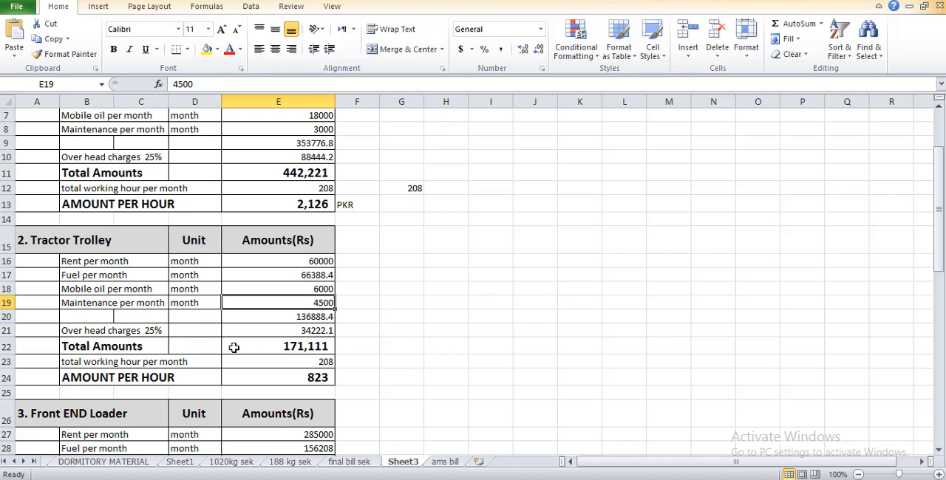
pyautogui.click(278, 316)
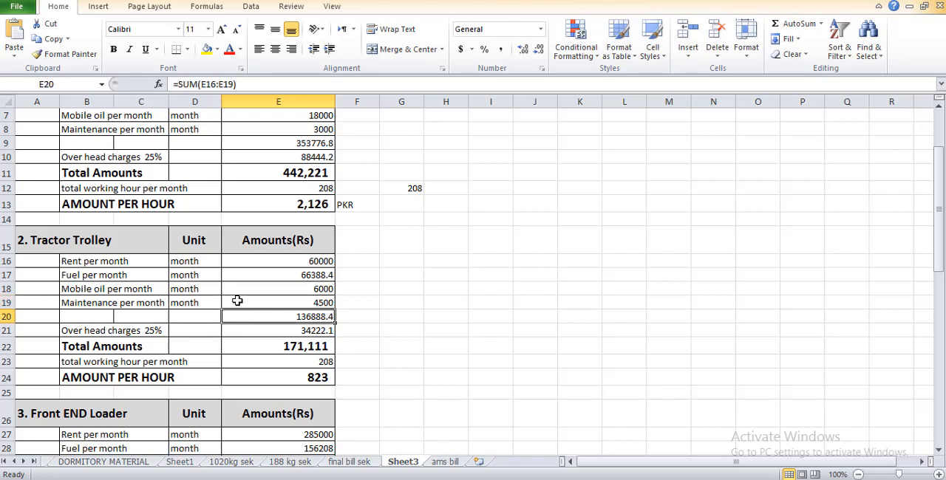
pyautogui.moveTo(275, 346)
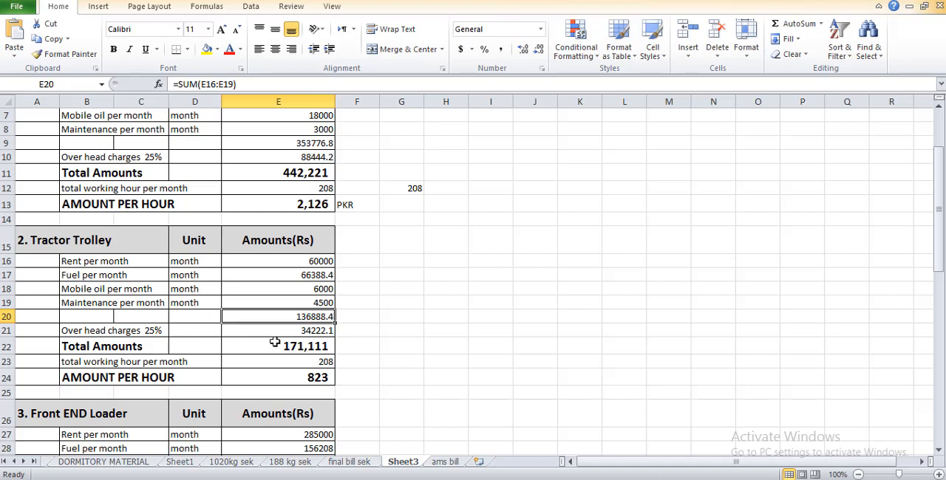
pyautogui.moveTo(318, 339)
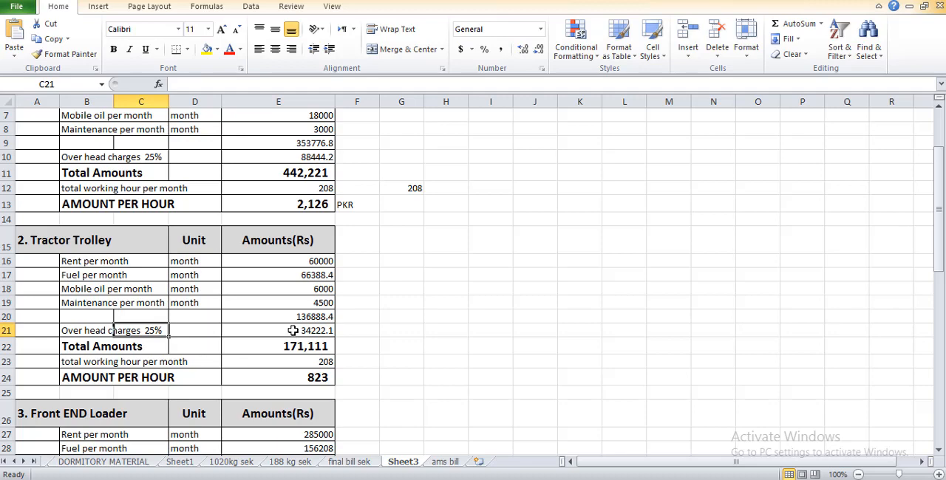
pyautogui.click(278, 331)
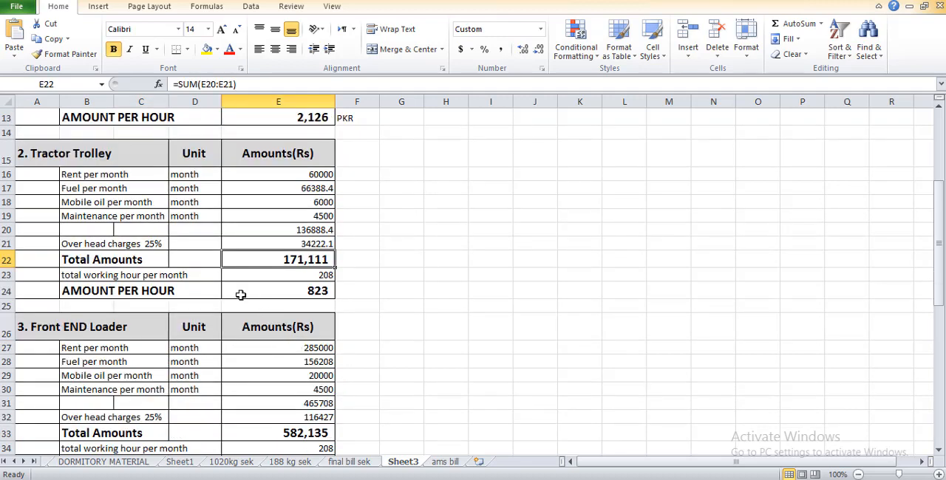
pyautogui.click(358, 275)
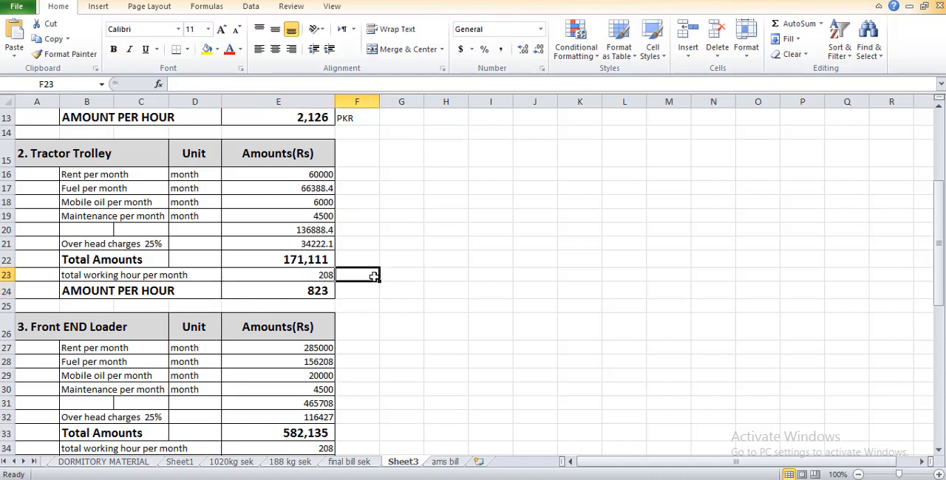
pyautogui.moveTo(307, 279)
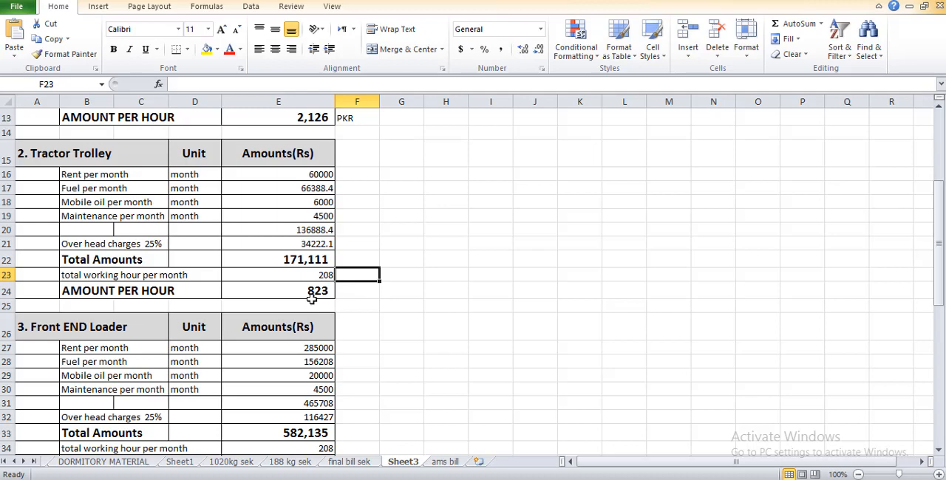
pyautogui.click(278, 292)
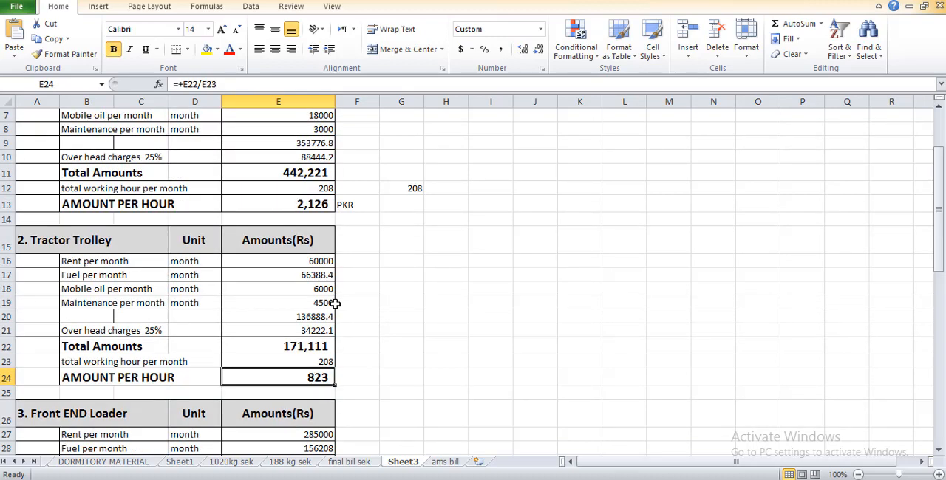
pyautogui.moveTo(145, 290)
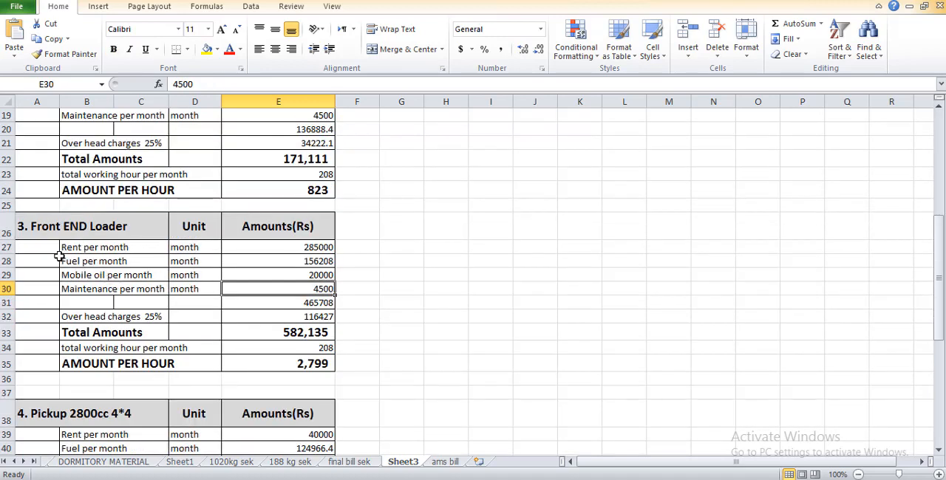
# Step: Enter the Front End Loader fuel cost =80*26*75.1 giving 156208, checking rent and maintenance amounts
pyautogui.click(278, 247)
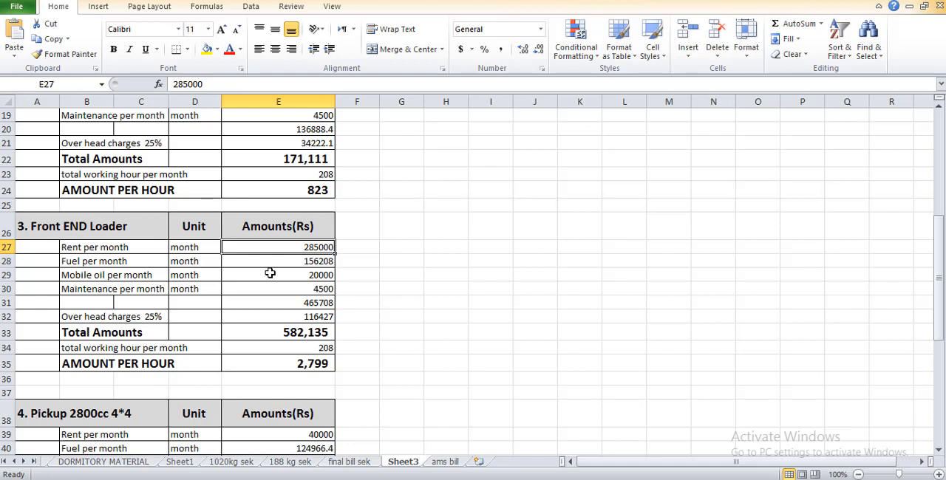
pyautogui.write('=80*26*75.1')
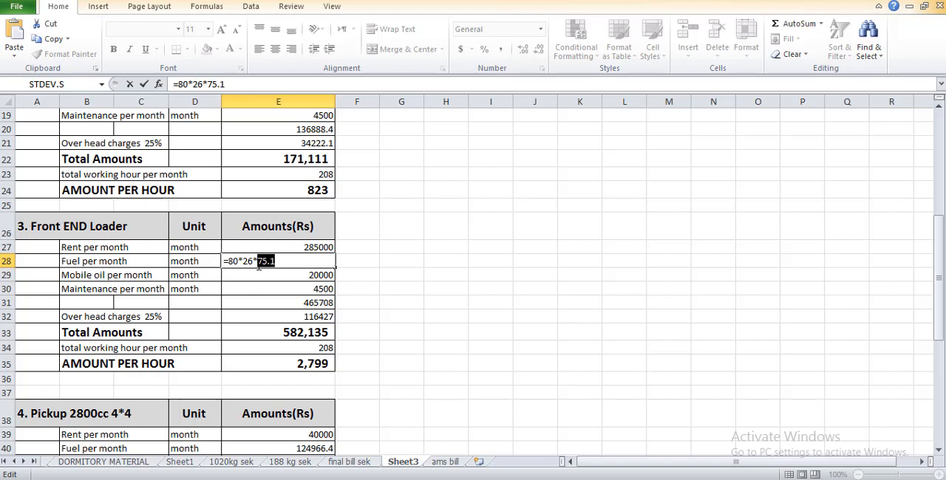
pyautogui.moveTo(346, 287)
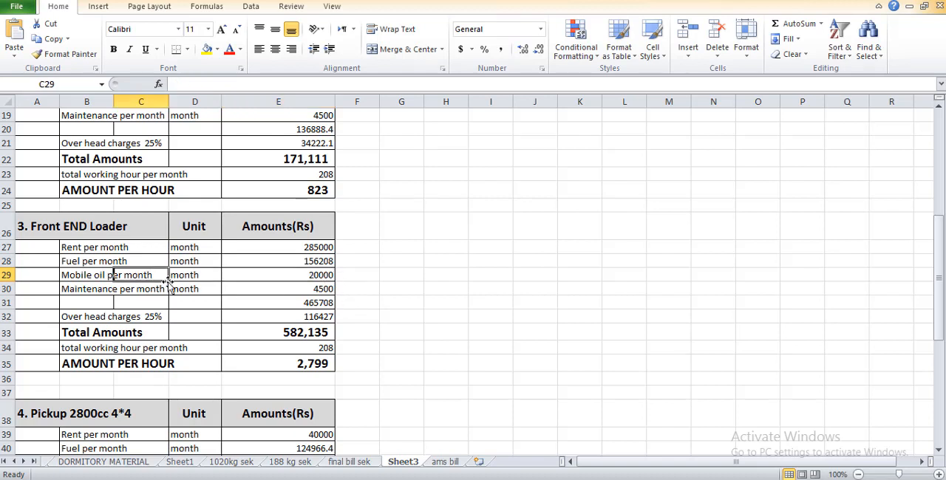
pyautogui.click(318, 289)
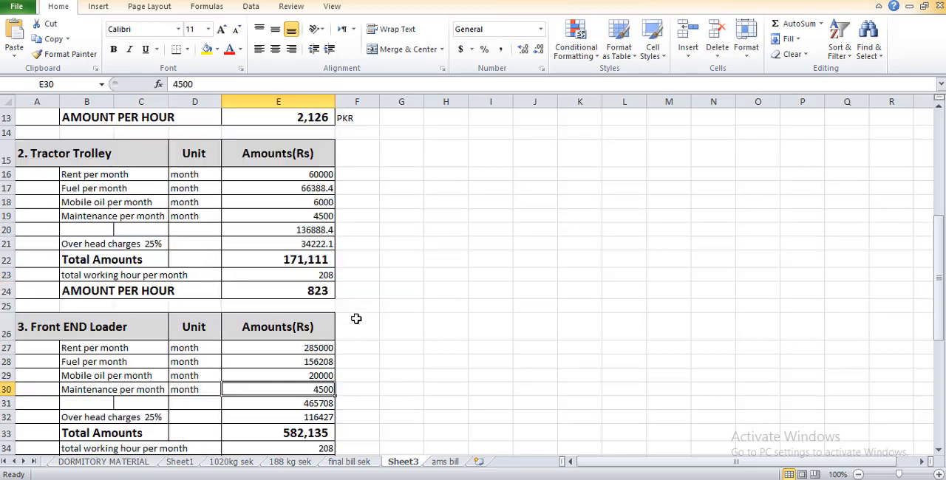
pyautogui.scroll(3)
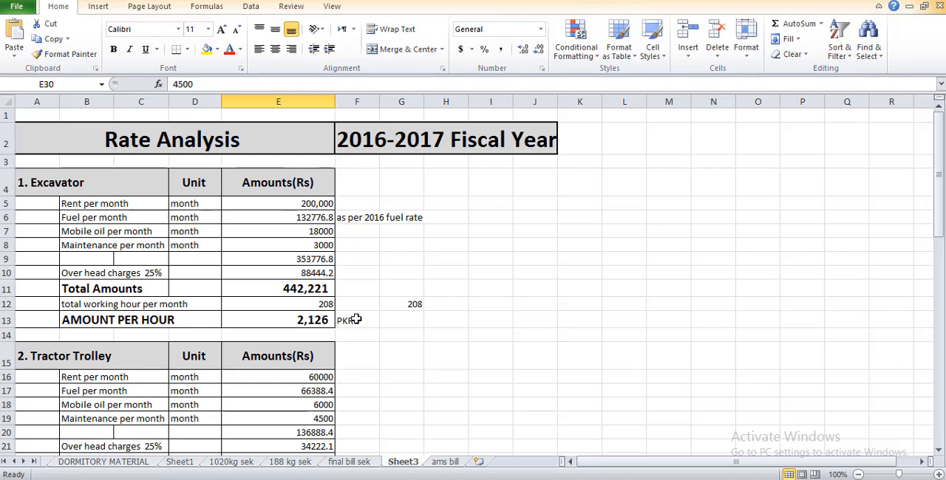
pyautogui.scroll(-3)
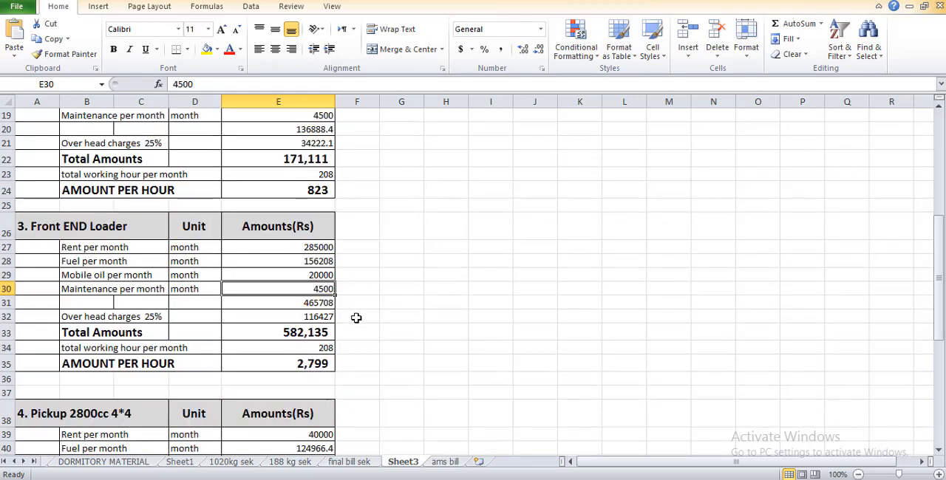
pyautogui.click(86, 316)
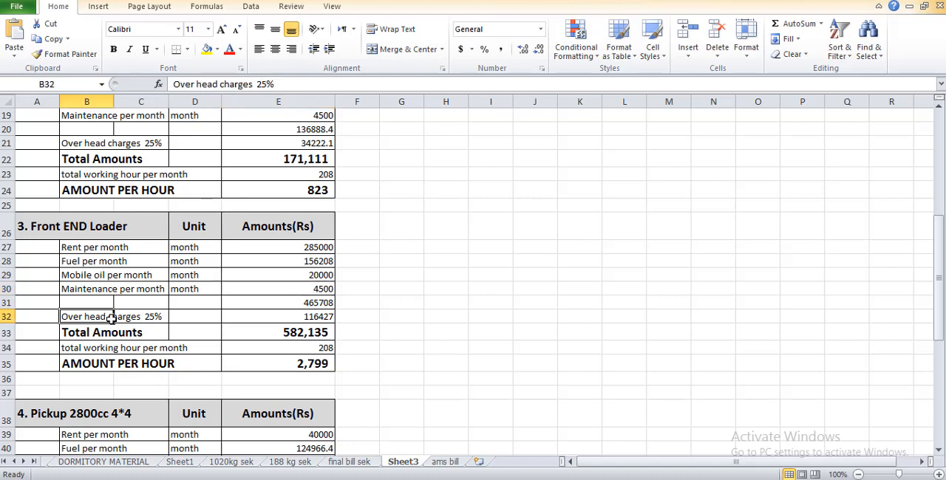
pyautogui.click(278, 303)
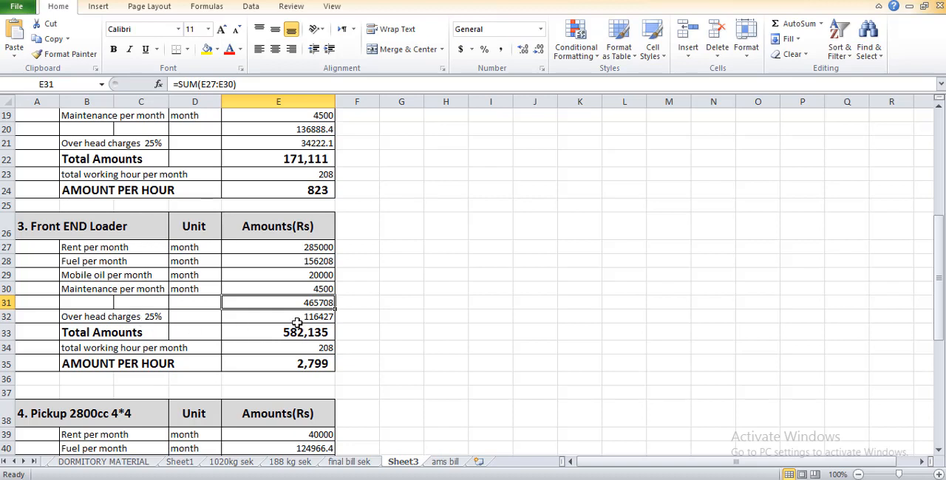
pyautogui.moveTo(307, 301)
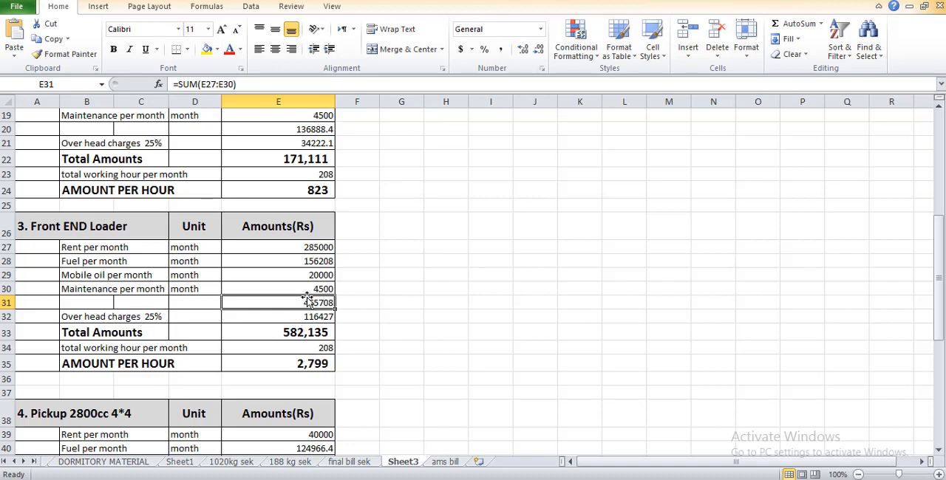
pyautogui.click(278, 316)
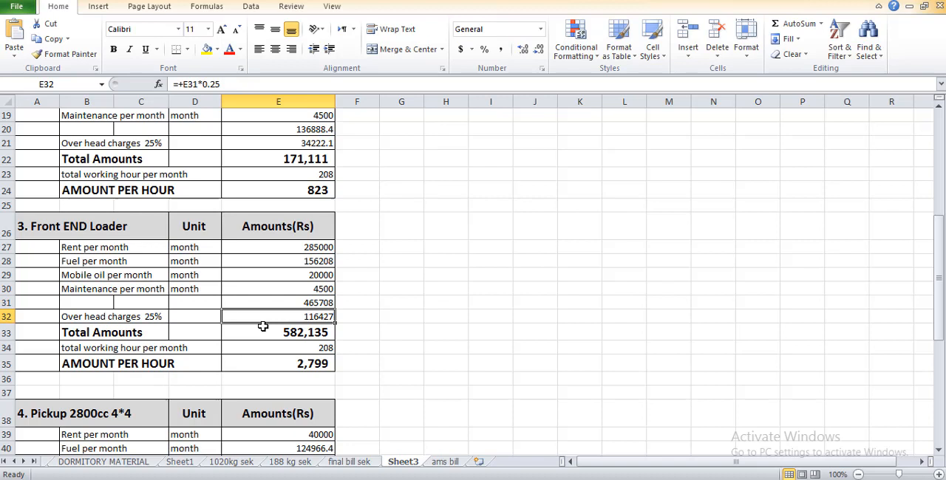
pyautogui.moveTo(368, 375)
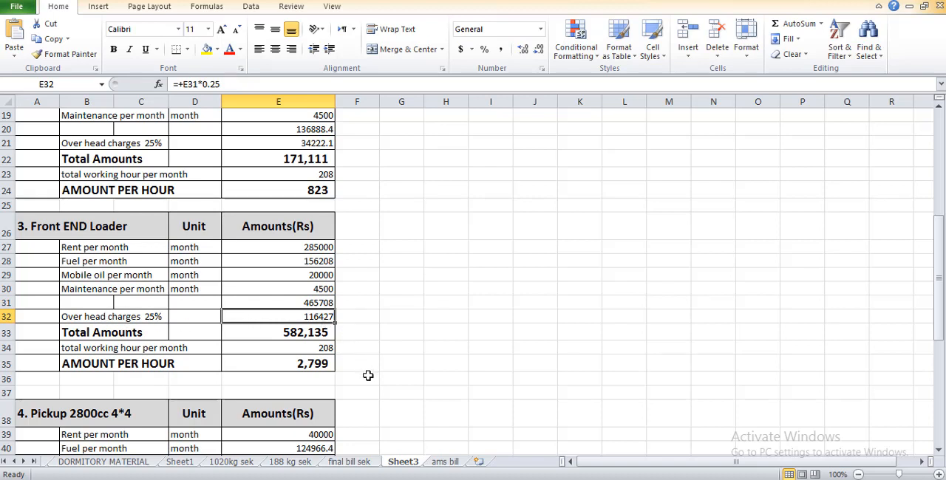
pyautogui.moveTo(281, 343)
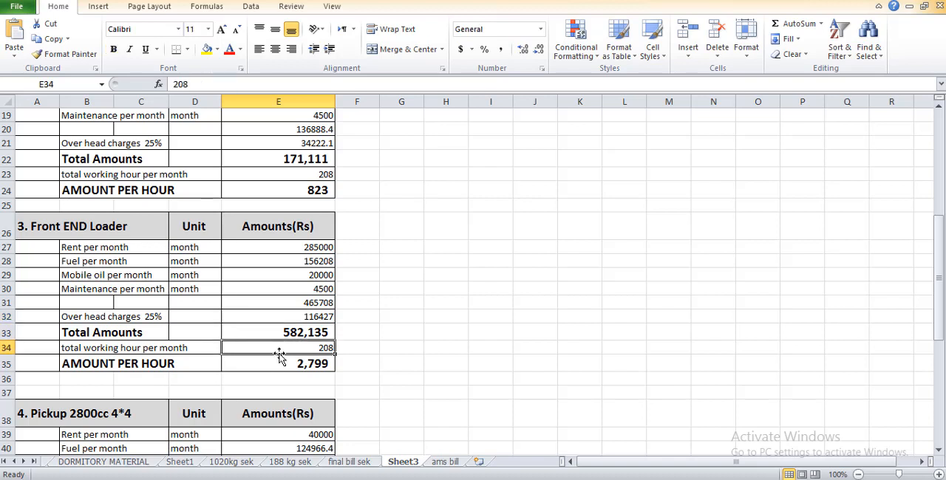
pyautogui.click(278, 364)
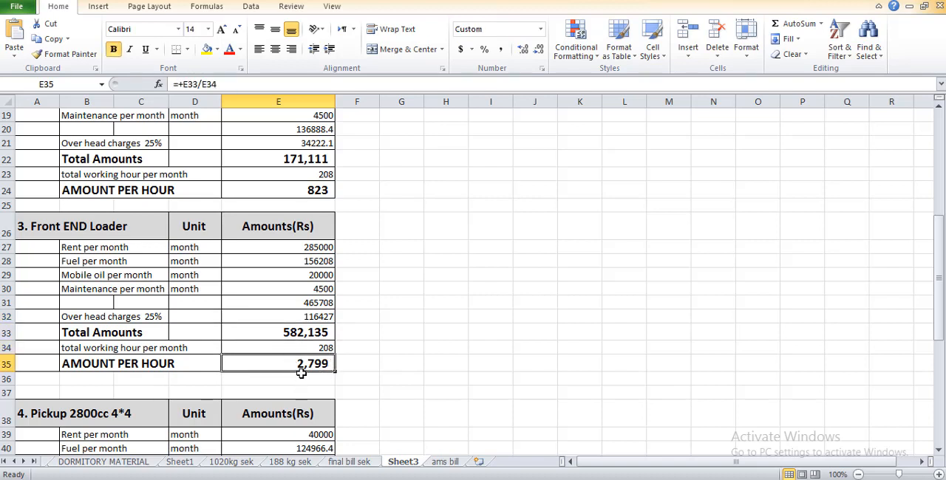
pyautogui.scroll(-3)
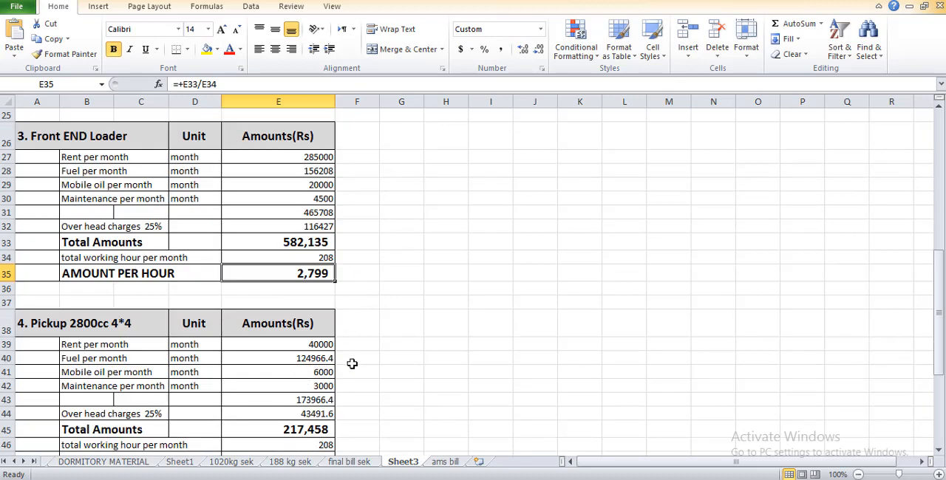
pyautogui.scroll(-3)
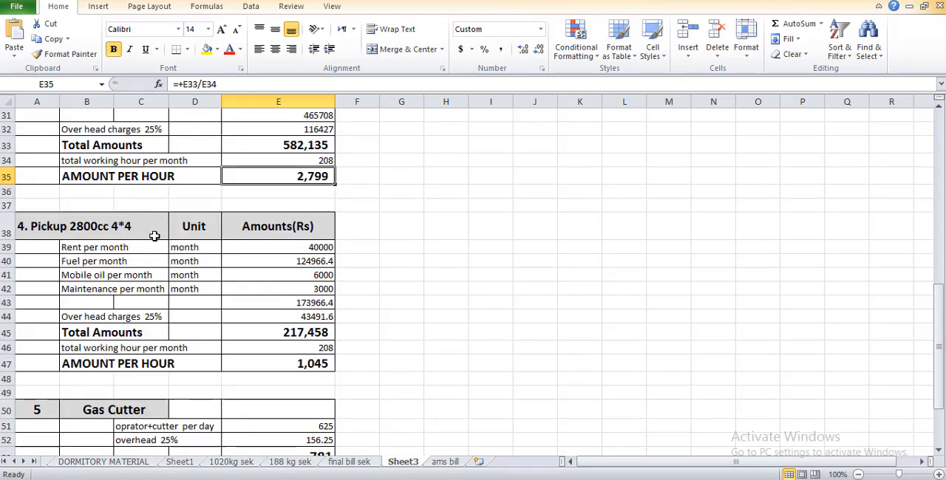
pyautogui.moveTo(172, 261)
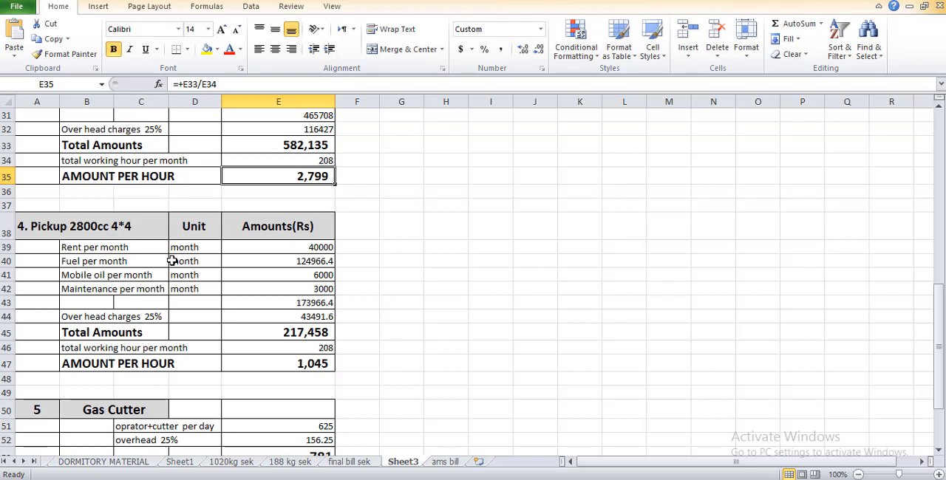
pyautogui.doubleClick(278, 262)
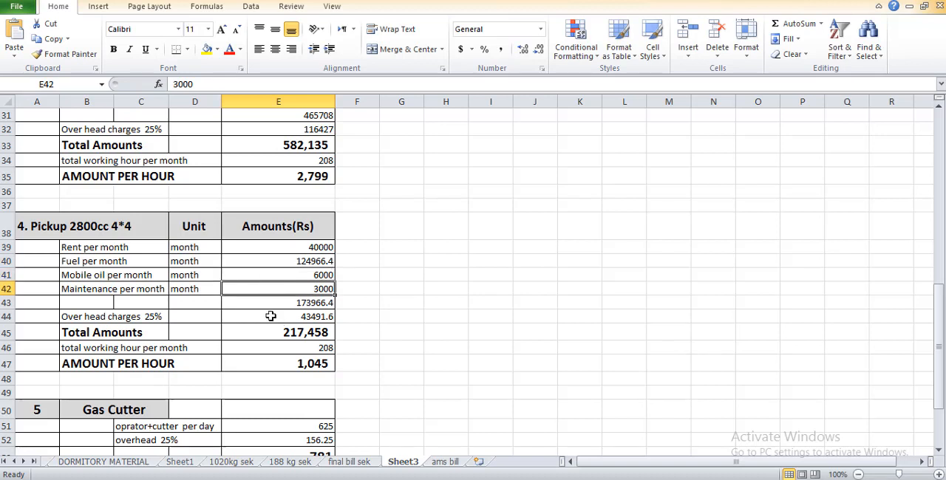
pyautogui.click(278, 303)
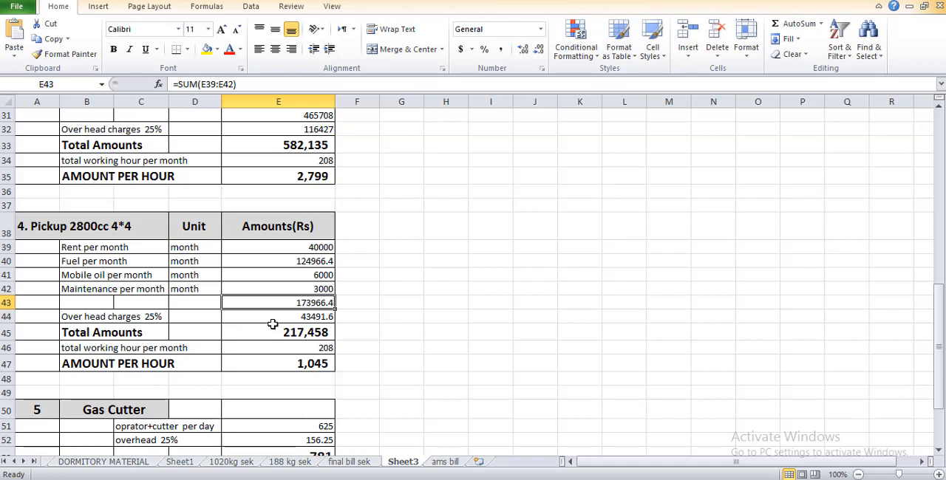
pyautogui.click(278, 316)
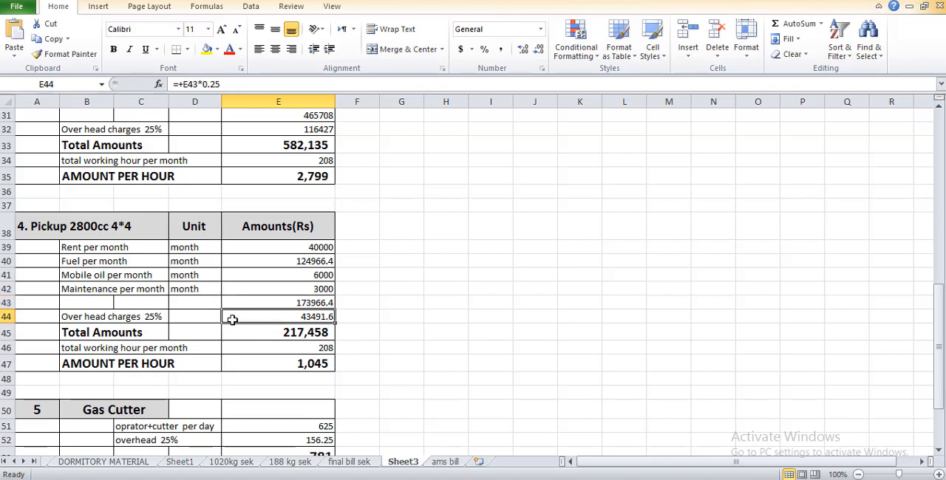
pyautogui.click(305, 331)
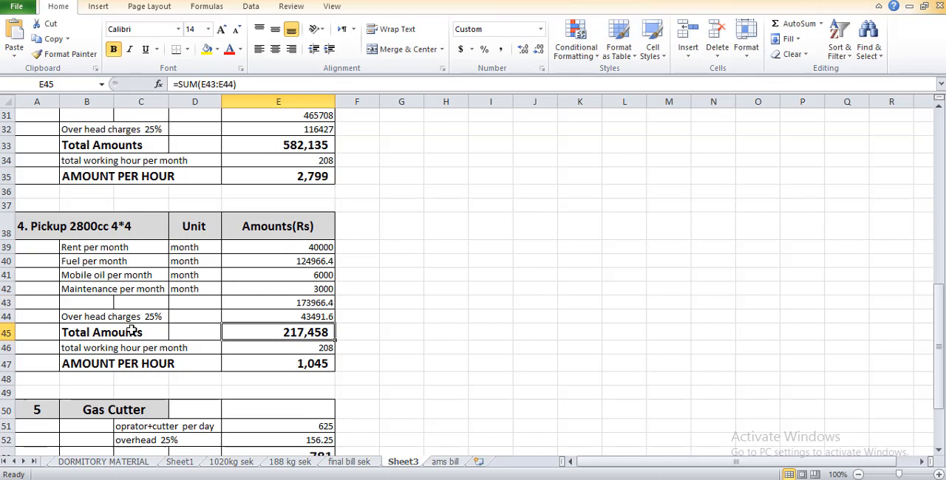
pyautogui.moveTo(316, 353)
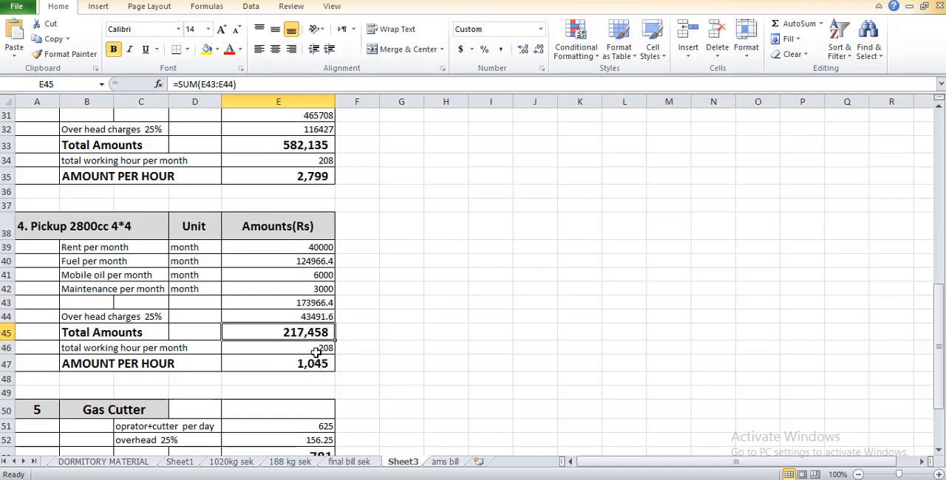
pyautogui.click(278, 363)
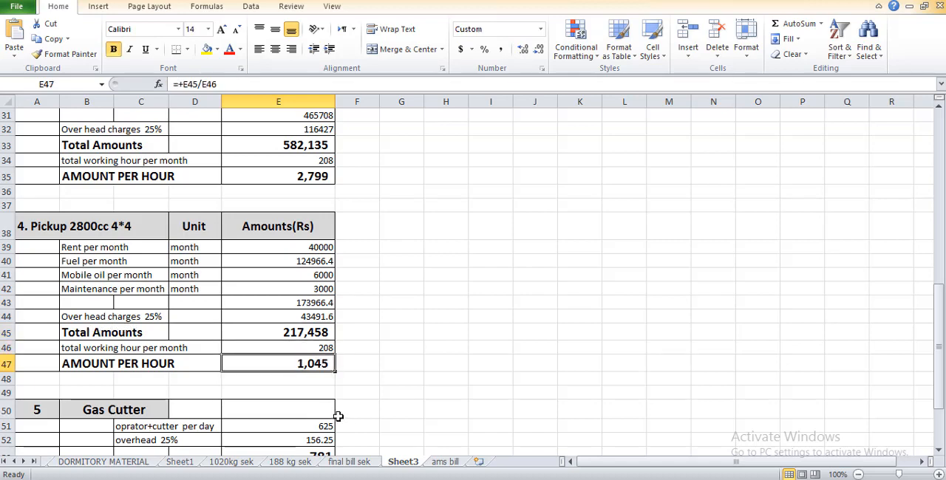
pyautogui.scroll(-3)
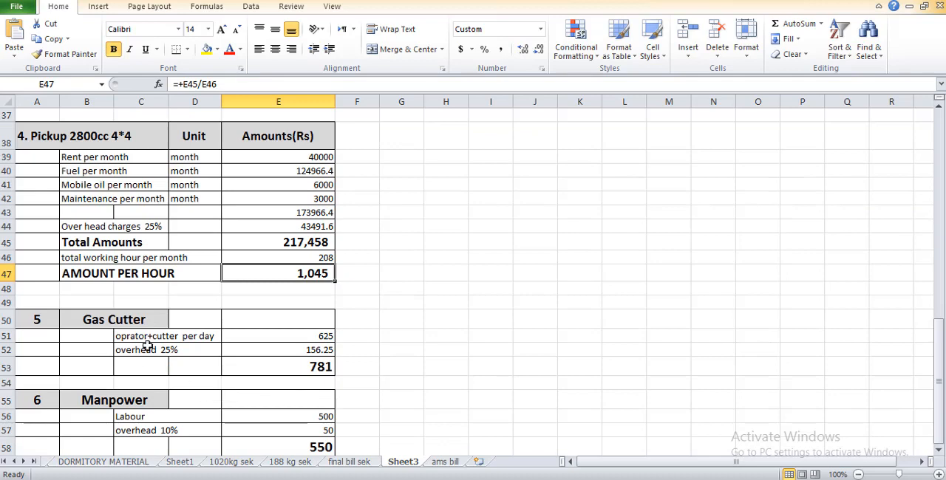
pyautogui.click(278, 335)
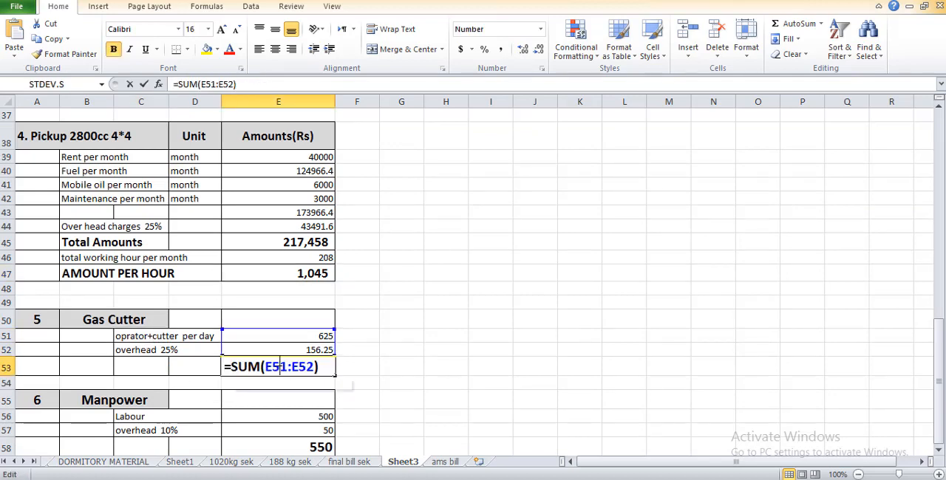
pyautogui.press('enter')
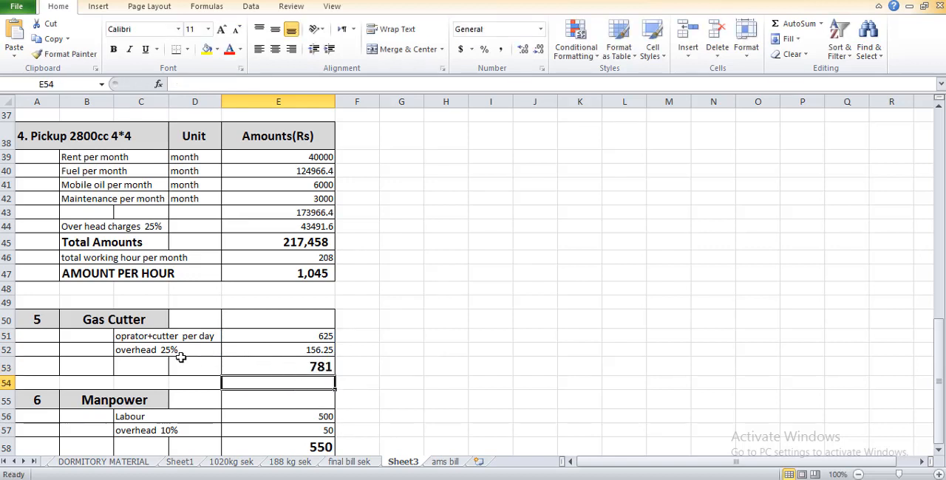
pyautogui.moveTo(170, 350)
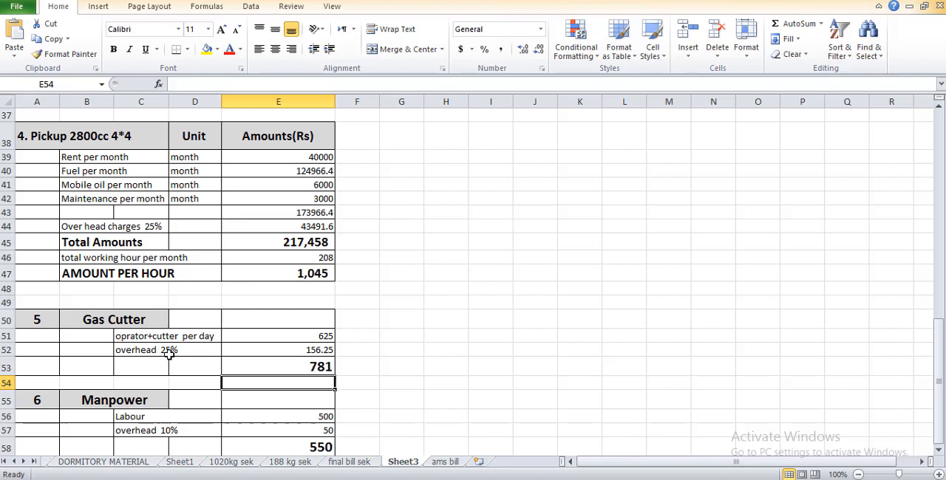
pyautogui.scroll(-3)
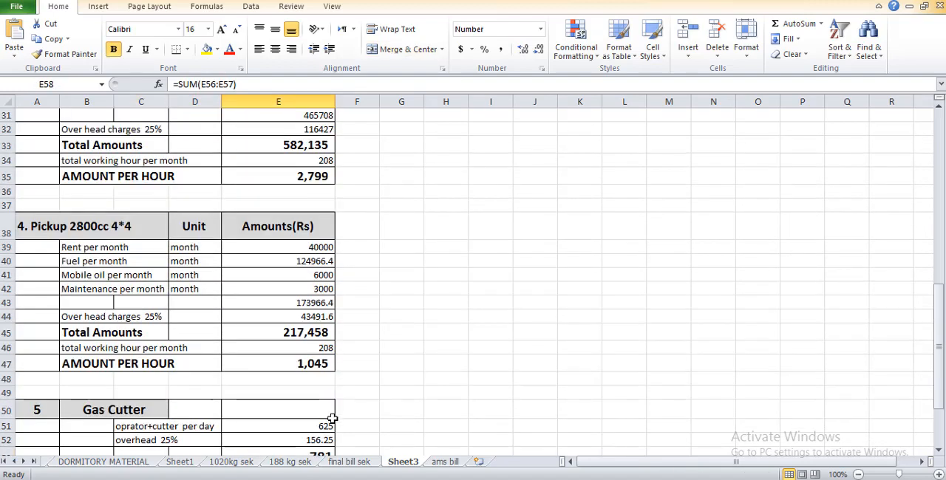
pyautogui.scroll(3)
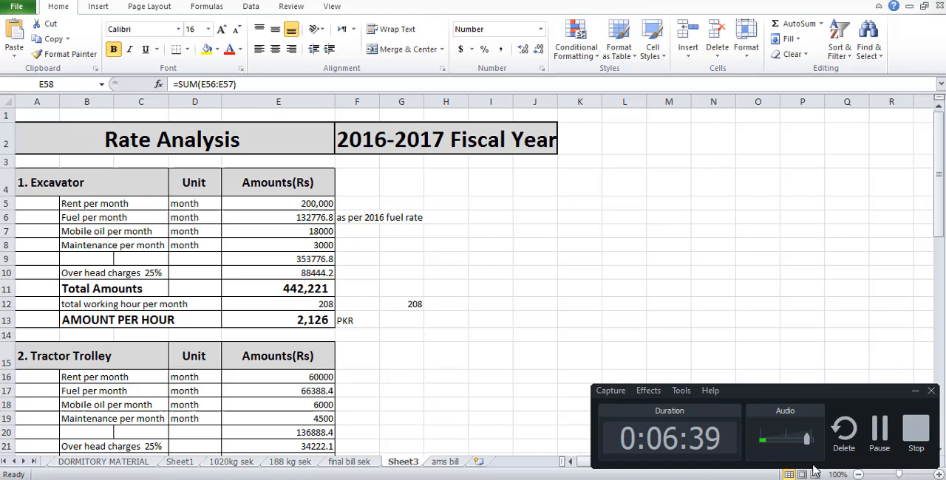
pyautogui.moveTo(742, 470)
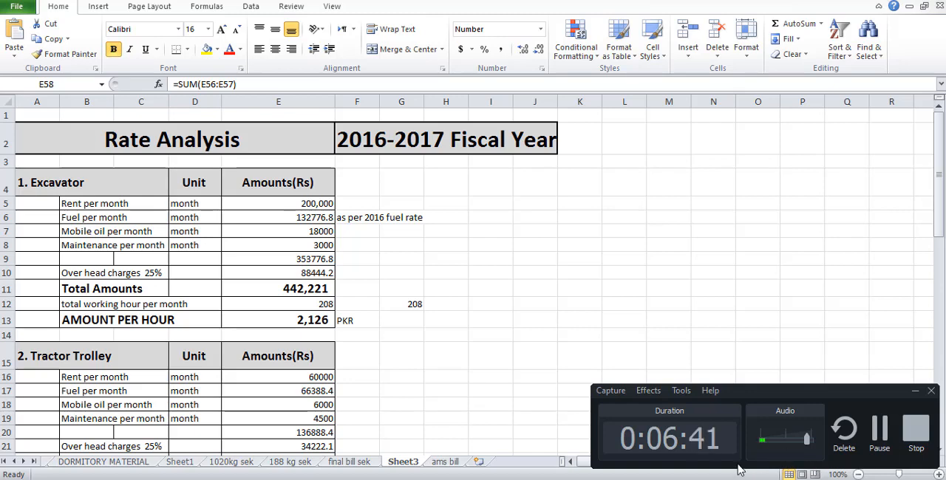
pyautogui.moveTo(765, 474)
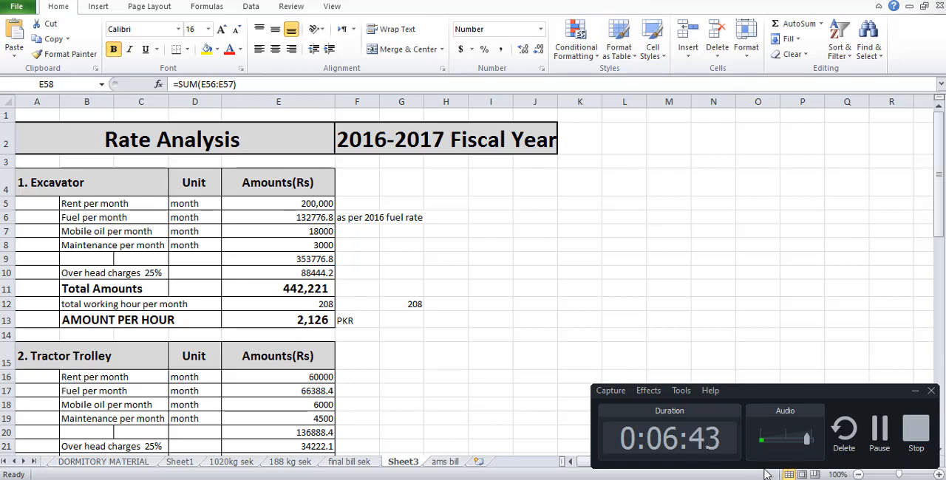